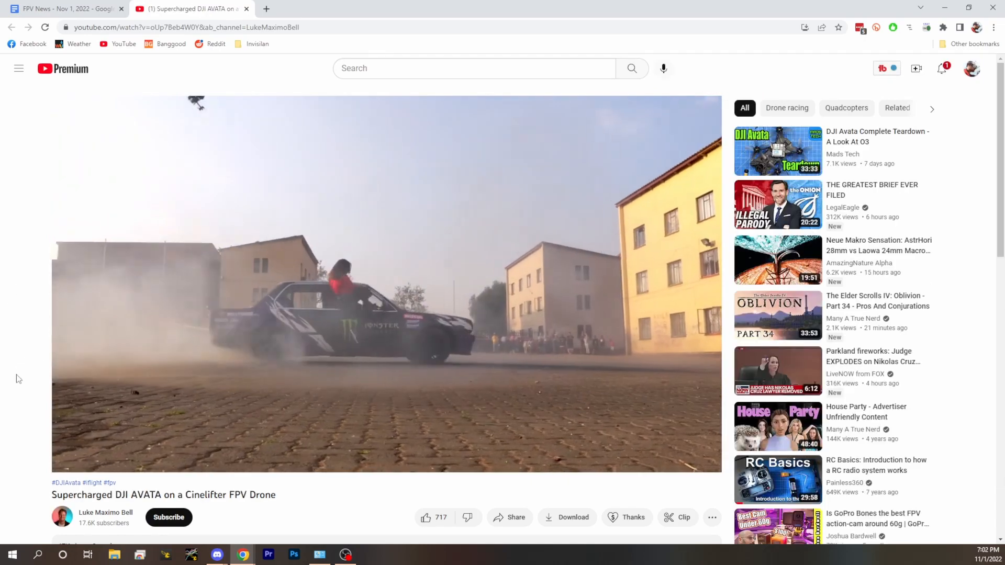
Play the supercharged DJI Avata cinelifter video and watch the footage.
{"action": "left_click", "coordinate": [886, 68]}
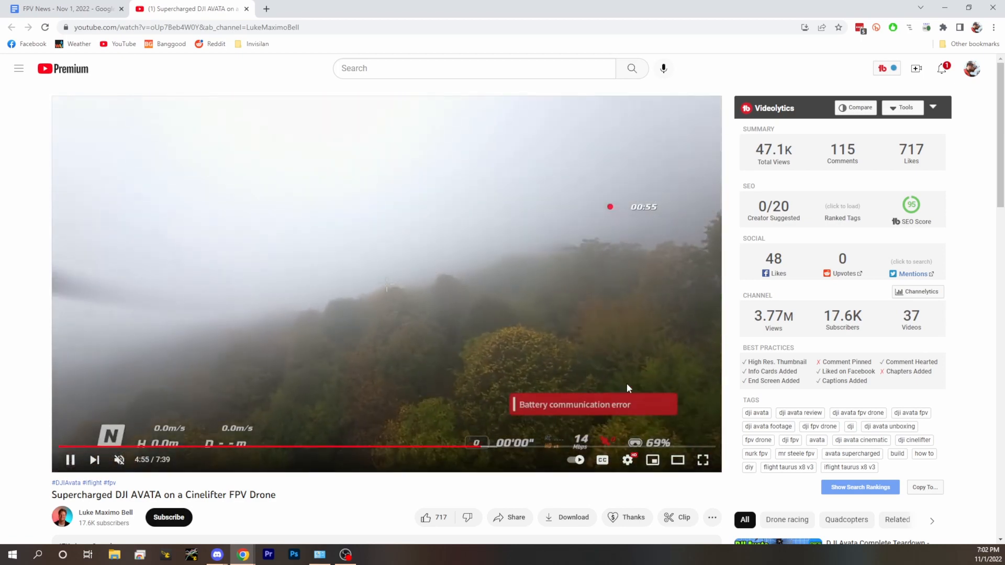
{"action": "mouse_move", "coordinate": [535, 413]}
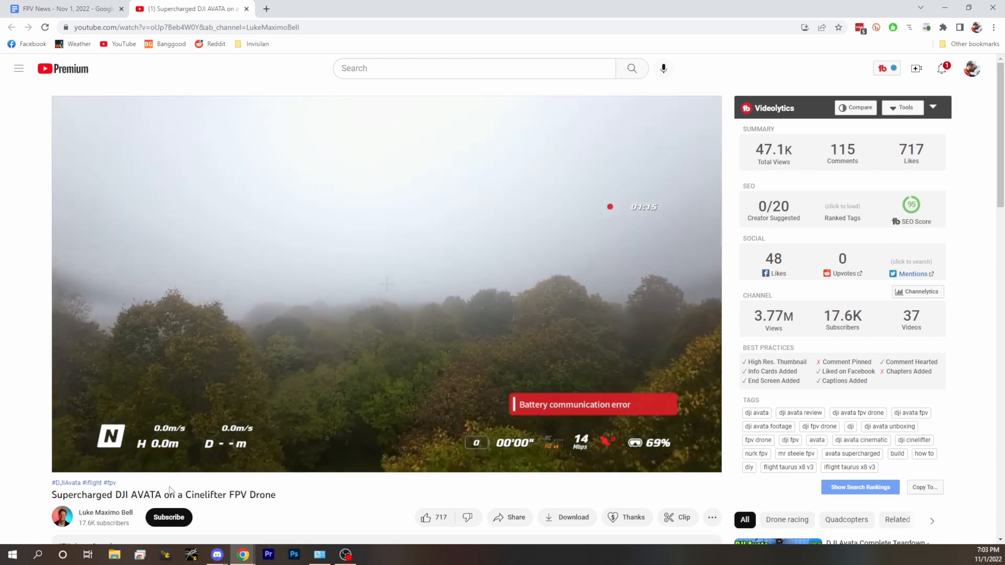
{"action": "scroll", "scroll_direction": "down", "scroll_amount": 3}
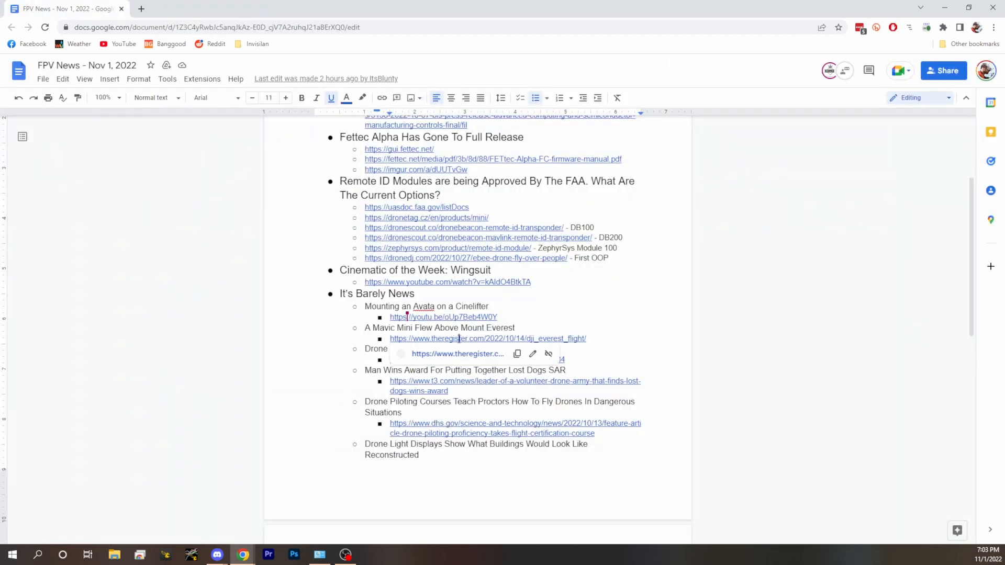
Open The Register's Everest Mavic 3 article and scroll past its embedded DJI video.
{"action": "left_click", "coordinate": [487, 338]}
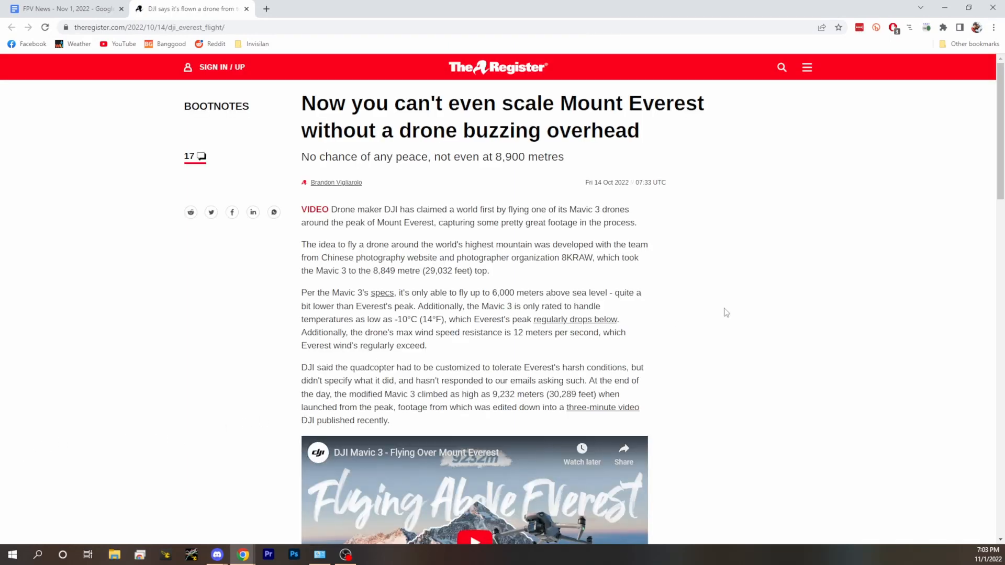
{"action": "scroll", "scroll_direction": "down", "scroll_amount": 3}
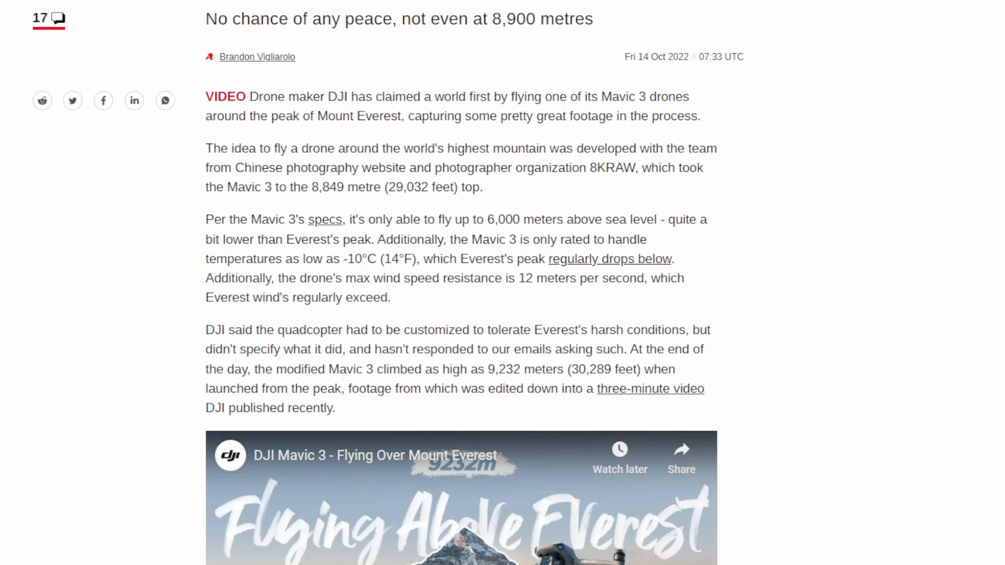
{"action": "scroll", "scroll_direction": "down", "scroll_amount": 3}
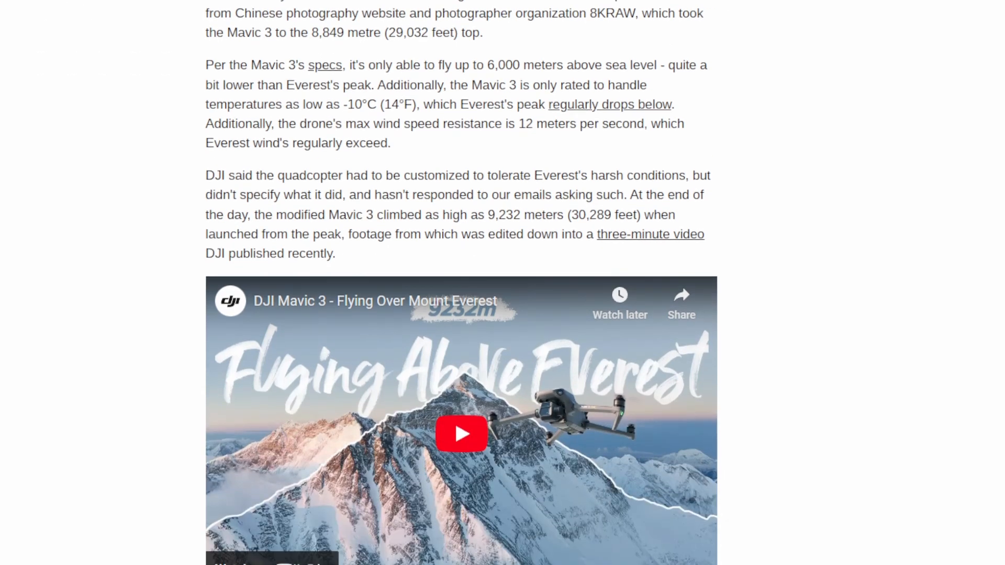
{"action": "scroll", "scroll_direction": "down", "scroll_amount": 3}
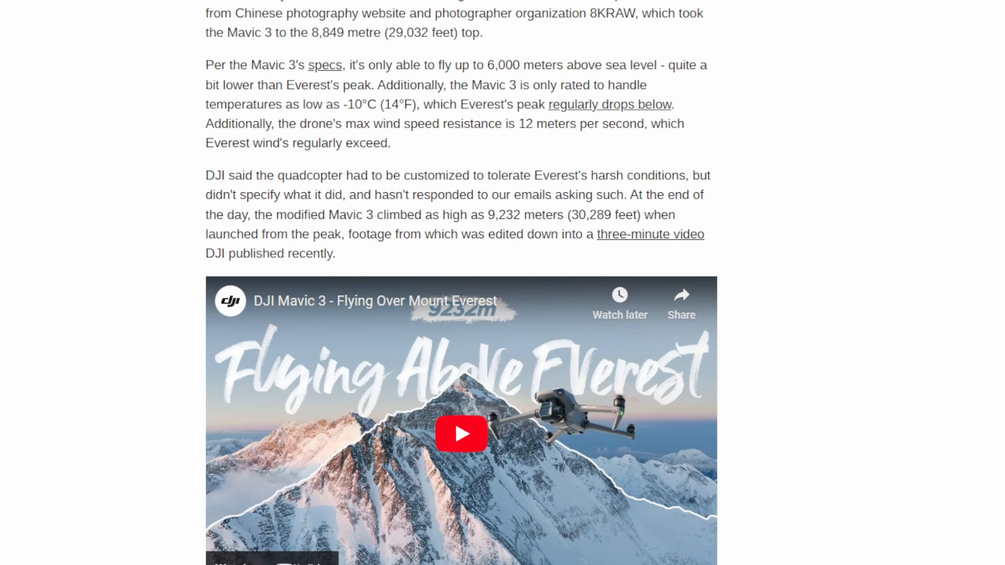
{"action": "scroll", "scroll_direction": "down", "scroll_amount": 3}
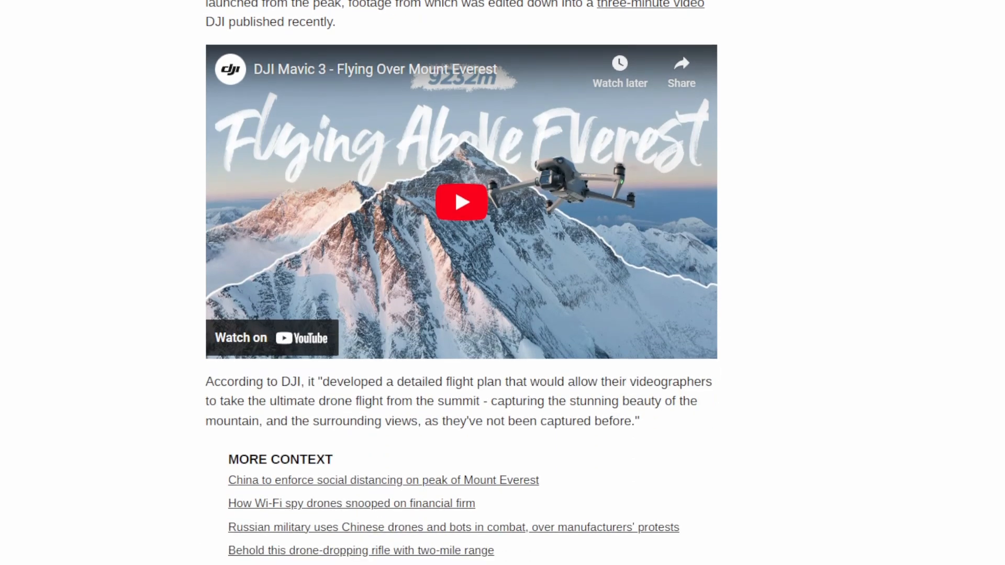
{"action": "scroll", "scroll_direction": "down", "scroll_amount": 3}
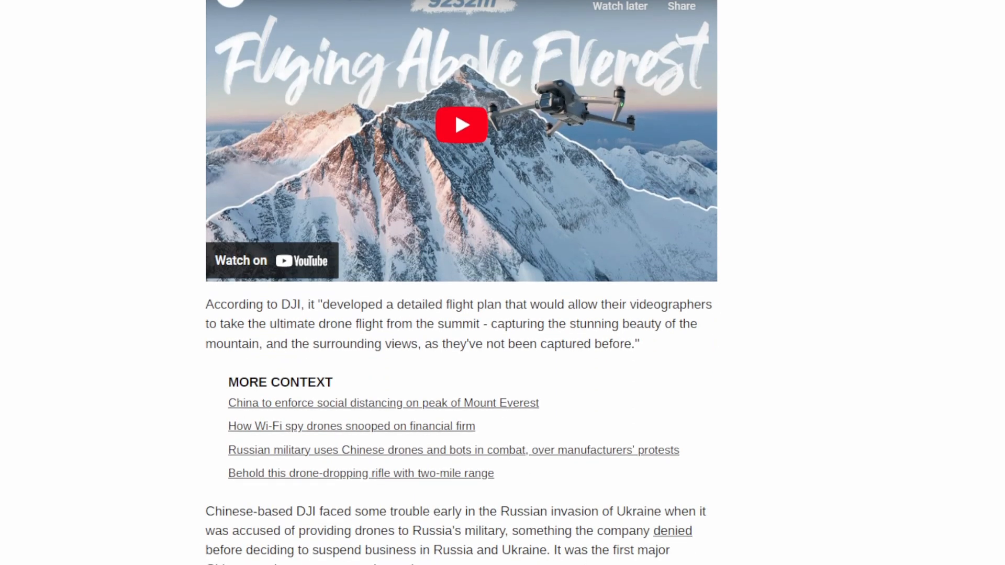
{"action": "scroll", "scroll_direction": "down", "scroll_amount": 3}
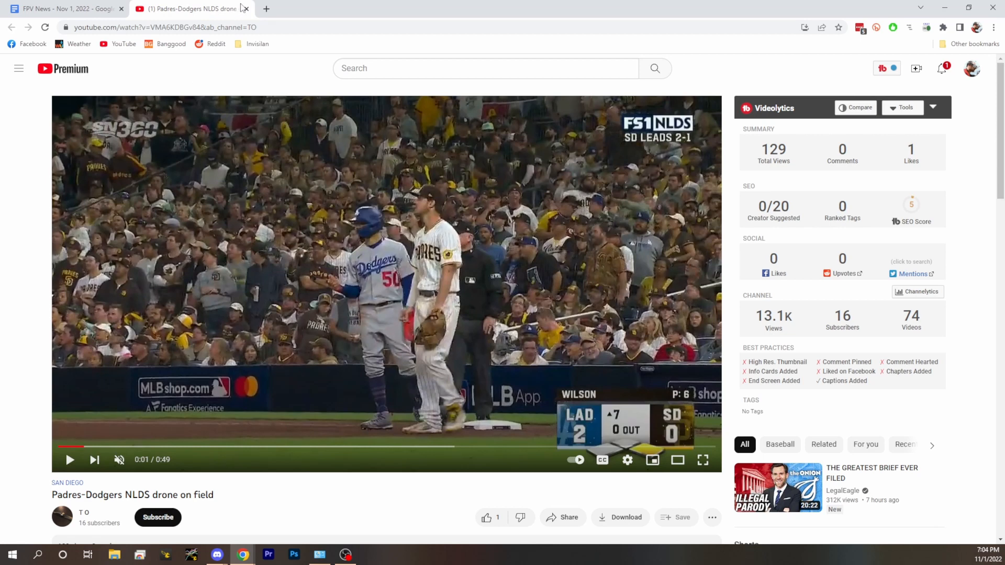
Read the Padres-Dodgers video description, then scrub the clip ahead to about 0:24.
{"action": "scroll", "scroll_direction": "down", "scroll_amount": 3}
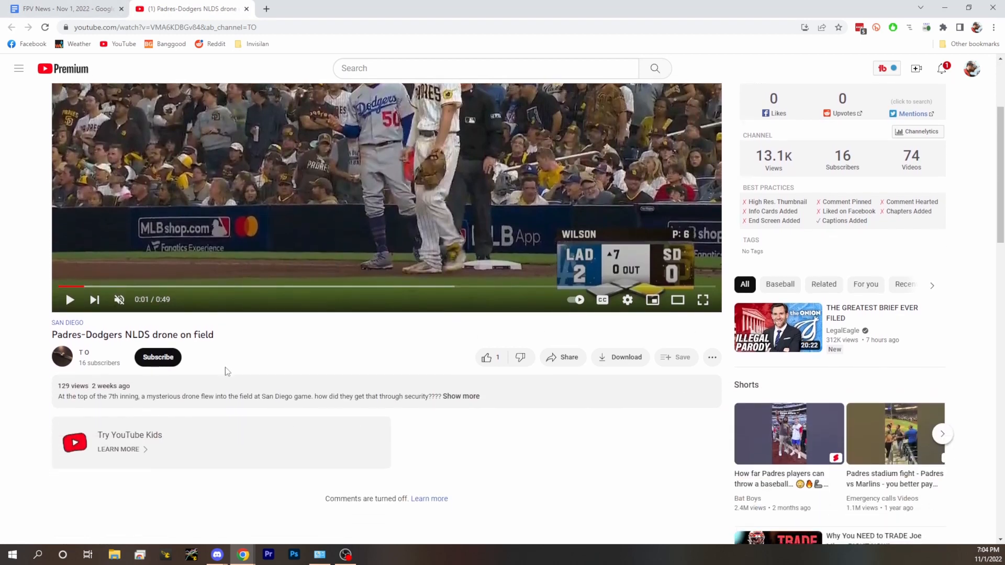
{"action": "scroll", "scroll_direction": "down", "scroll_amount": 3}
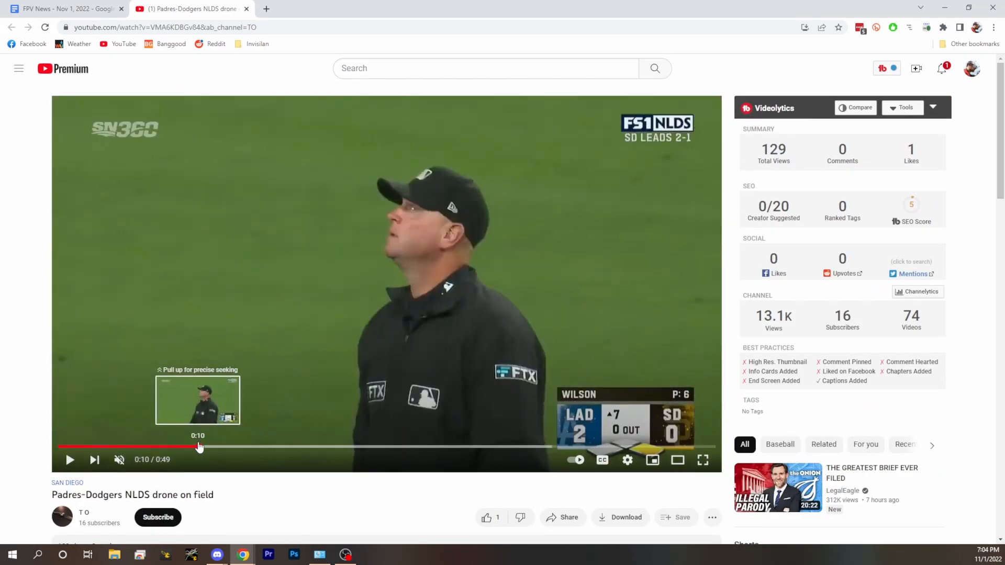
{"action": "mouse_move", "coordinate": [248, 513]}
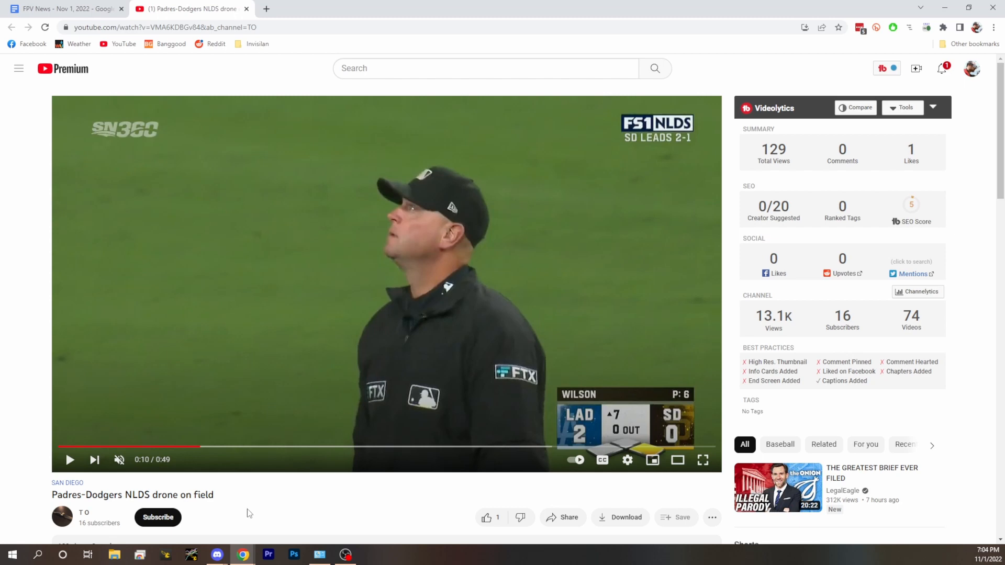
{"action": "mouse_move", "coordinate": [195, 446]}
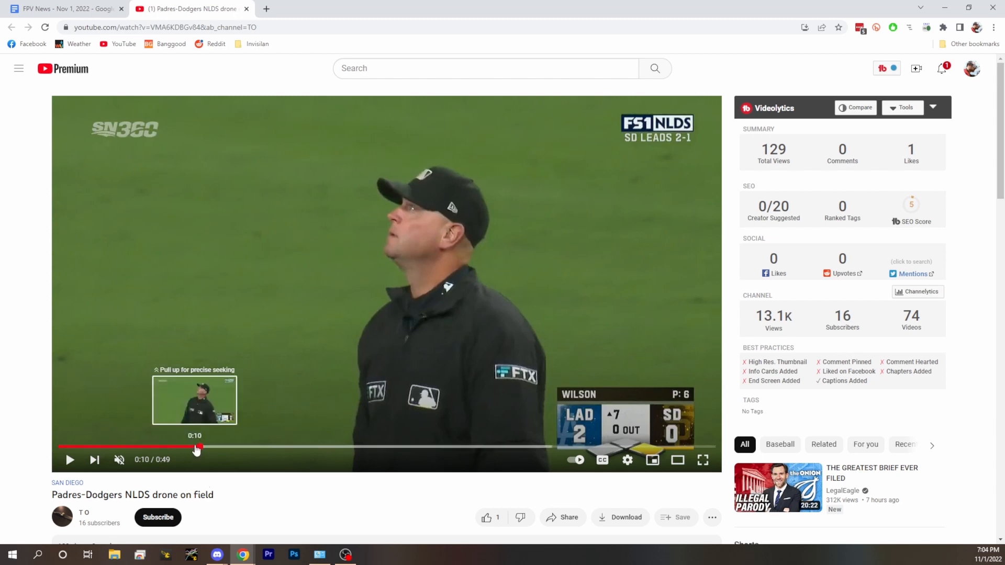
{"action": "left_click", "coordinate": [197, 446]}
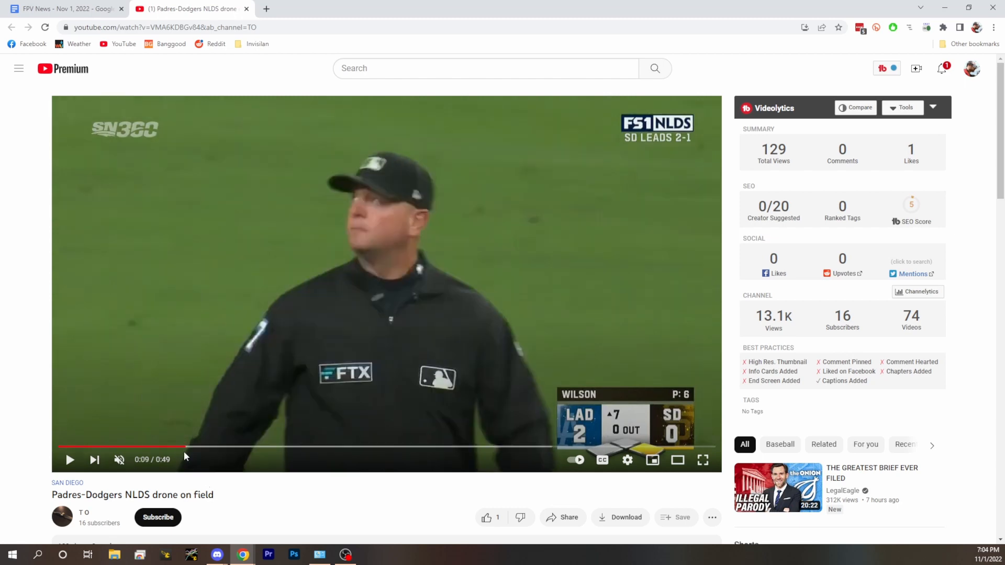
{"action": "mouse_move", "coordinate": [219, 448]}
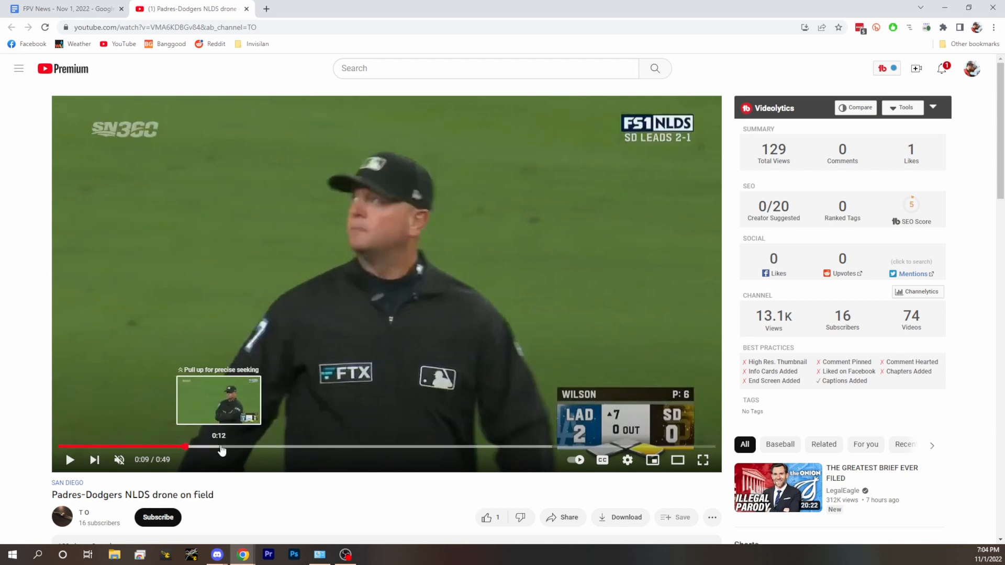
{"action": "left_click_drag", "start_coordinate": [185, 447], "coordinate": [252, 446]}
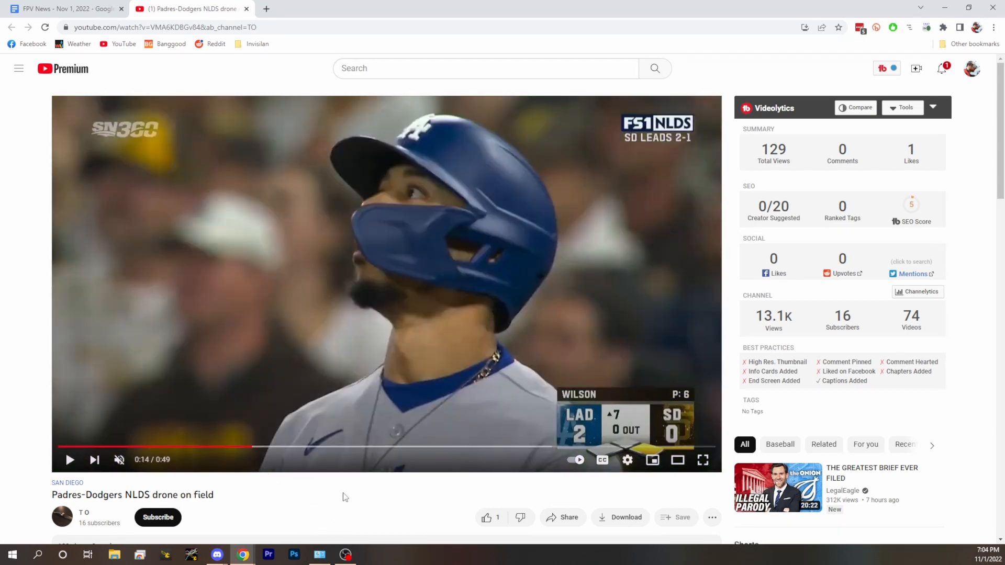
{"action": "mouse_move", "coordinate": [287, 449]}
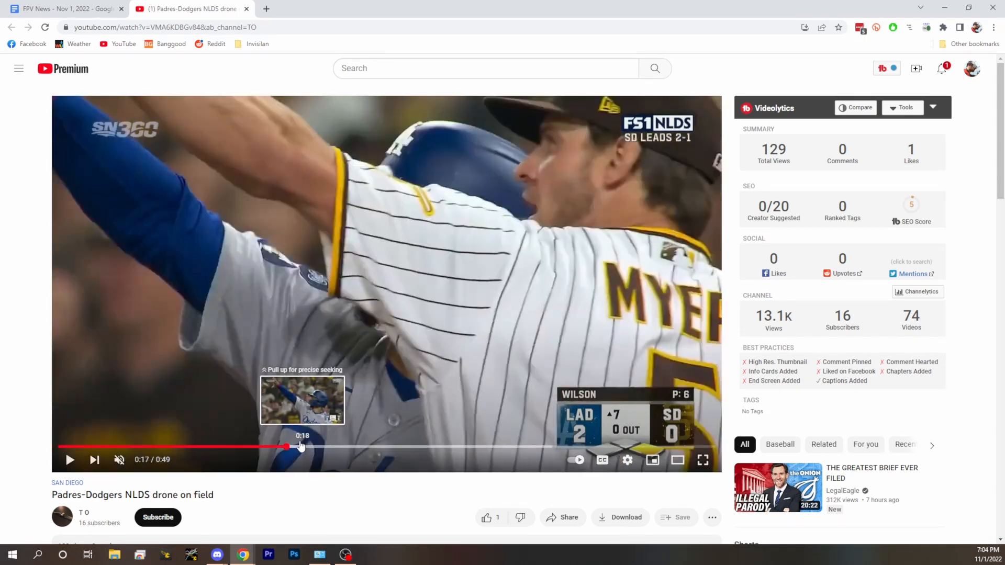
{"action": "left_click_drag", "start_coordinate": [286, 447], "coordinate": [328, 446]}
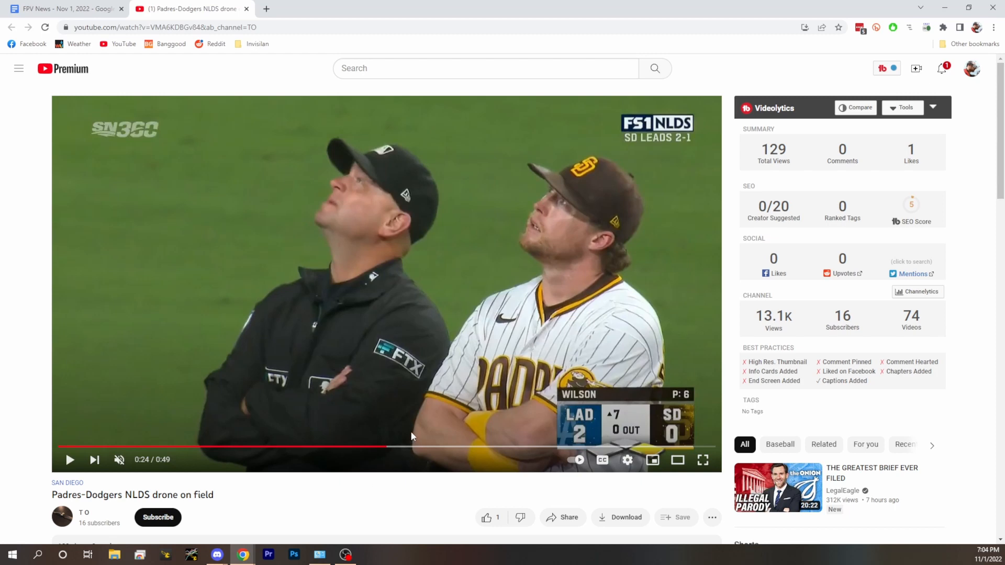
Jump the Padres-Dodgers clip to 0:27, where the drone hovers by the Toyota sign.
{"action": "left_click", "coordinate": [419, 447]}
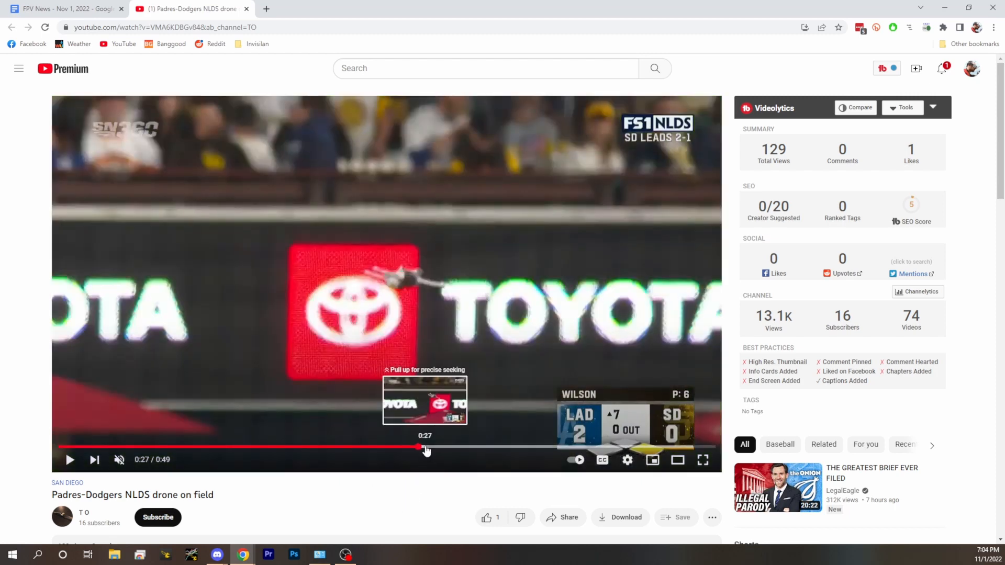
{"action": "mouse_move", "coordinate": [397, 537]}
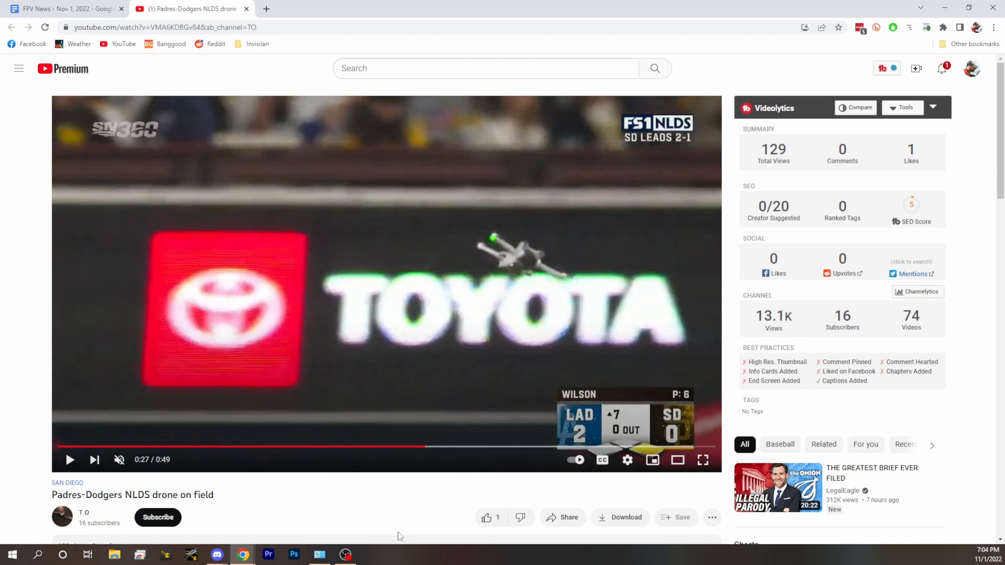
{"action": "mouse_move", "coordinate": [434, 491]}
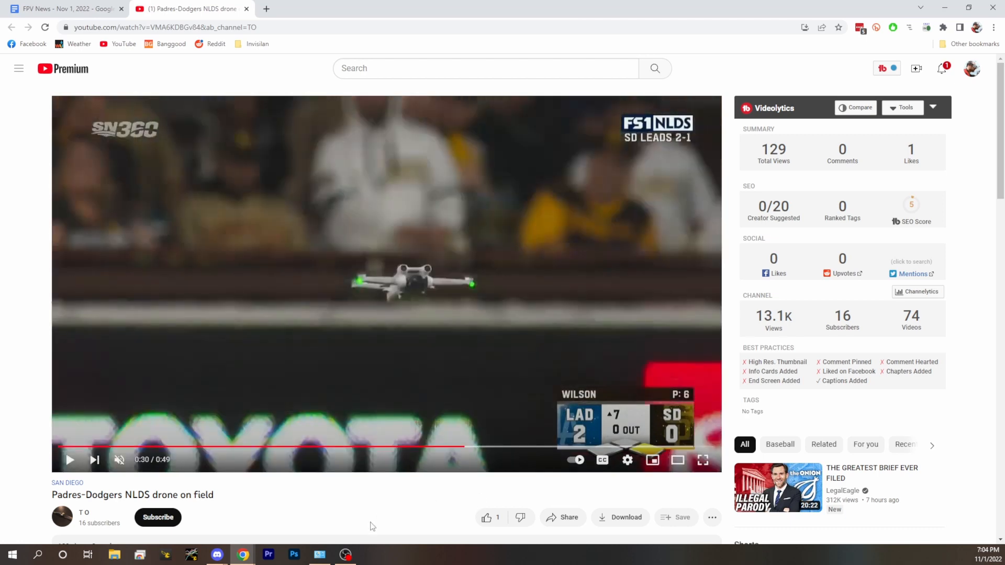
{"action": "mouse_move", "coordinate": [397, 520]}
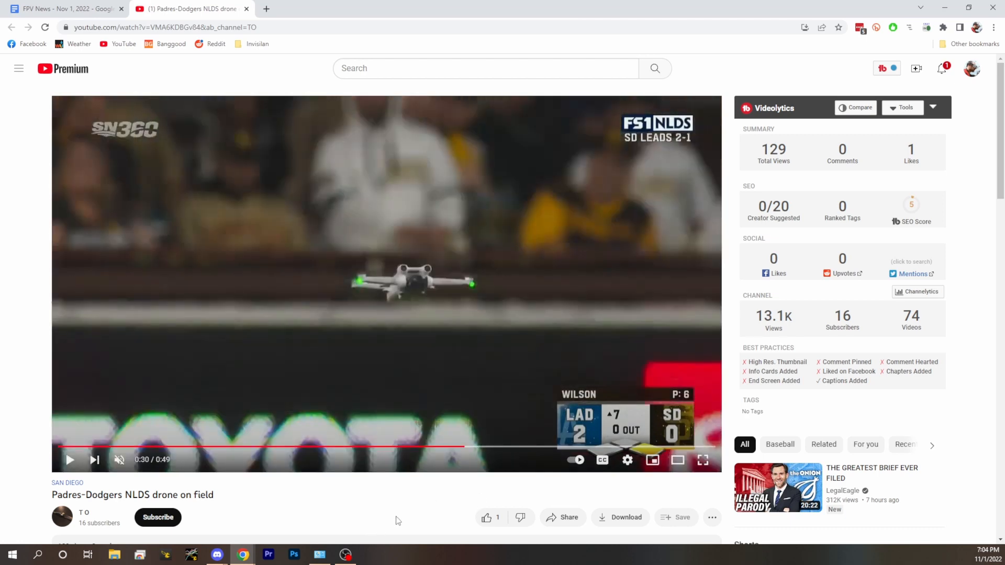
{"action": "mouse_move", "coordinate": [515, 446]}
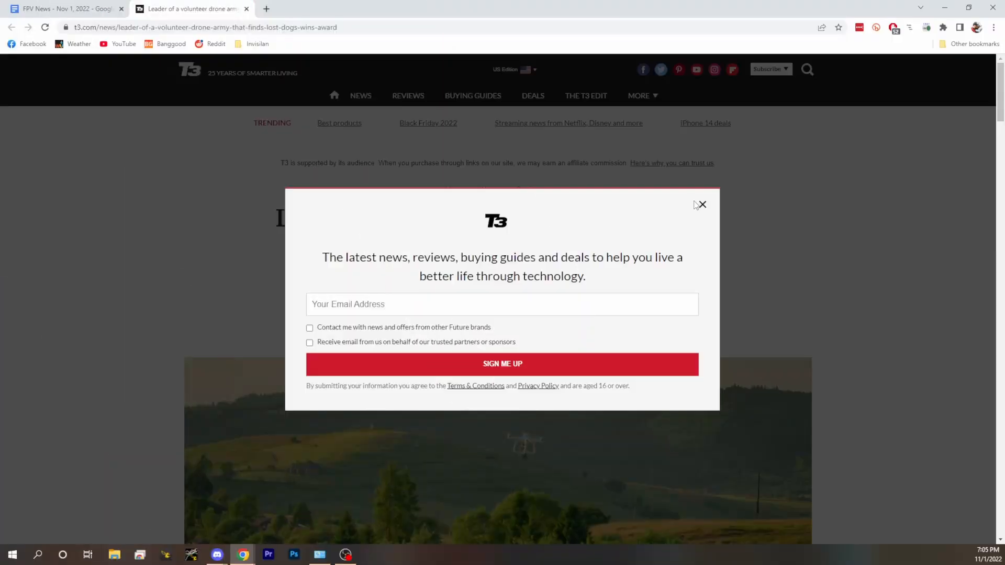
Dismiss the T3 newsletter popup, read the lost-dogs drone article, and return to FPV News.
{"action": "left_click", "coordinate": [701, 205]}
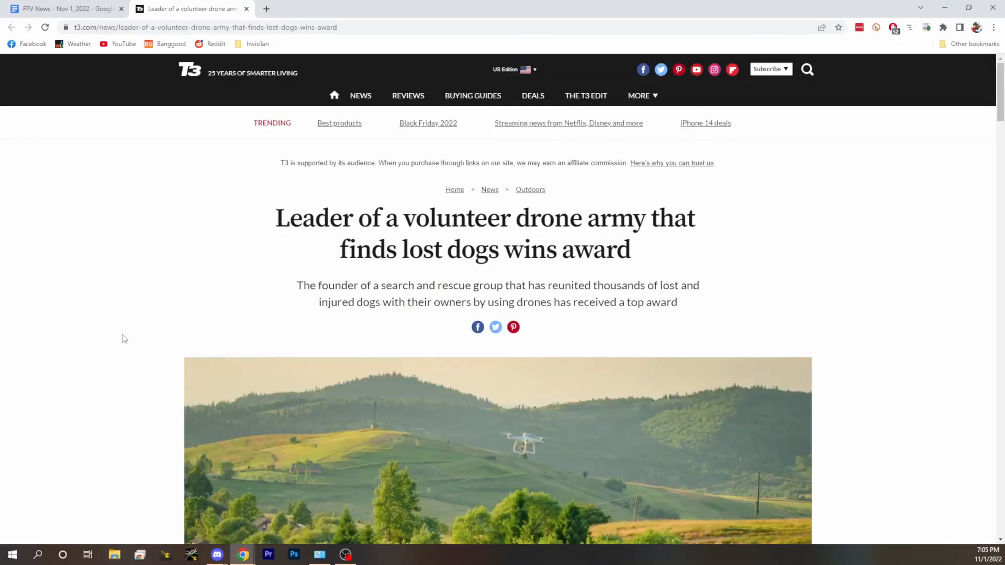
{"action": "scroll", "scroll_direction": "down", "scroll_amount": 3}
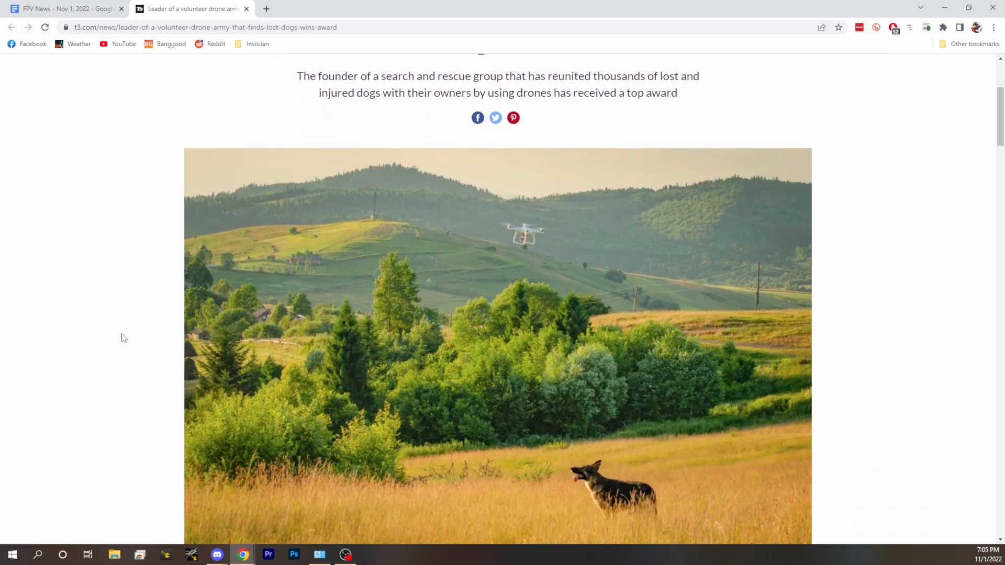
{"action": "scroll", "scroll_direction": "down", "scroll_amount": 3}
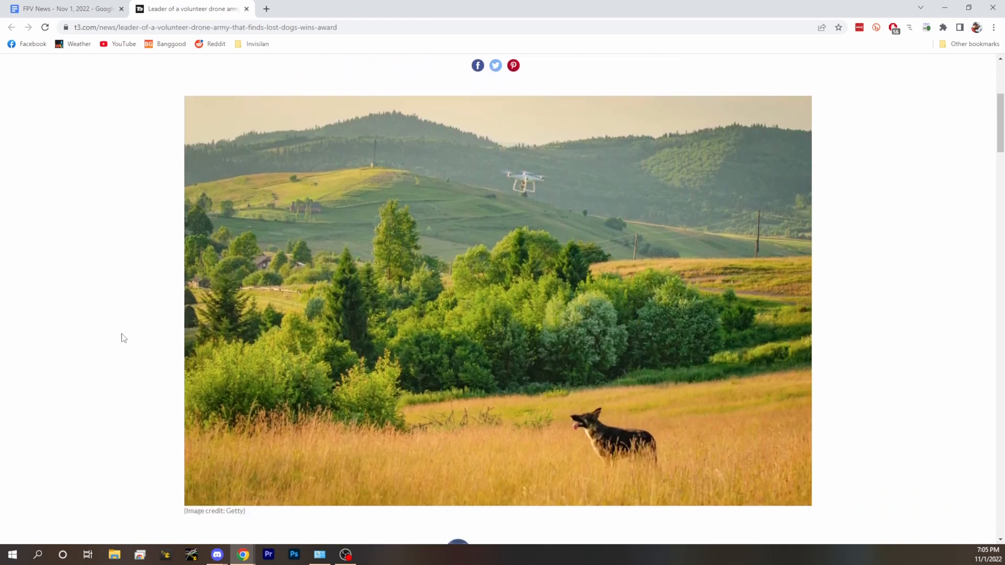
{"action": "scroll", "scroll_direction": "down", "scroll_amount": 3}
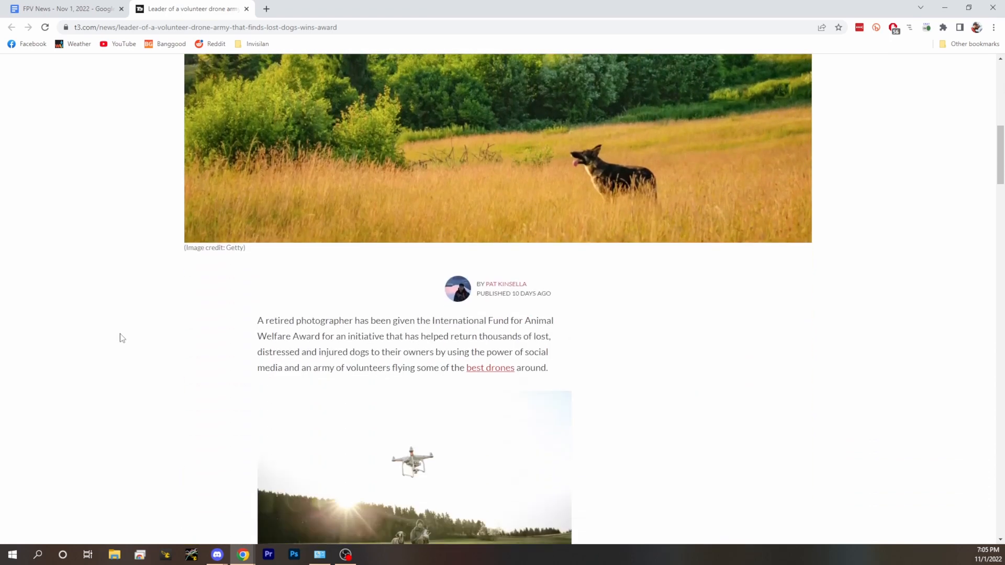
{"action": "scroll", "scroll_direction": "down", "scroll_amount": 3}
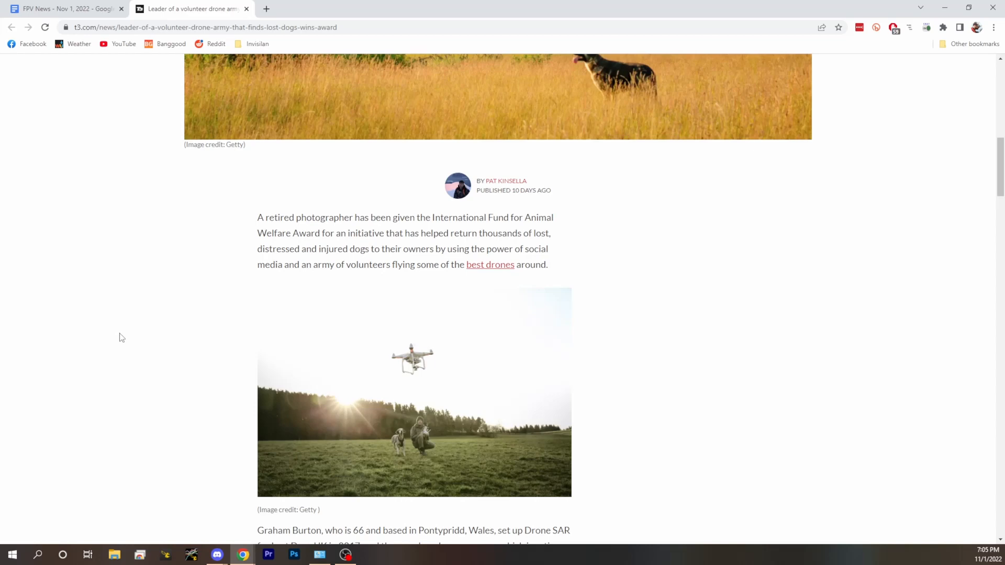
{"action": "scroll", "scroll_direction": "down", "scroll_amount": 3}
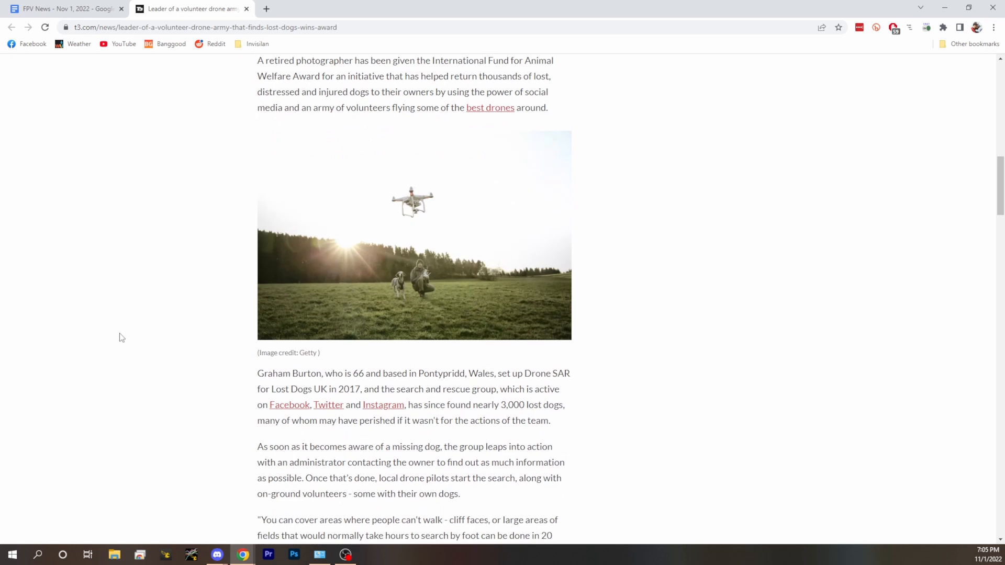
{"action": "scroll", "scroll_direction": "down", "scroll_amount": 3}
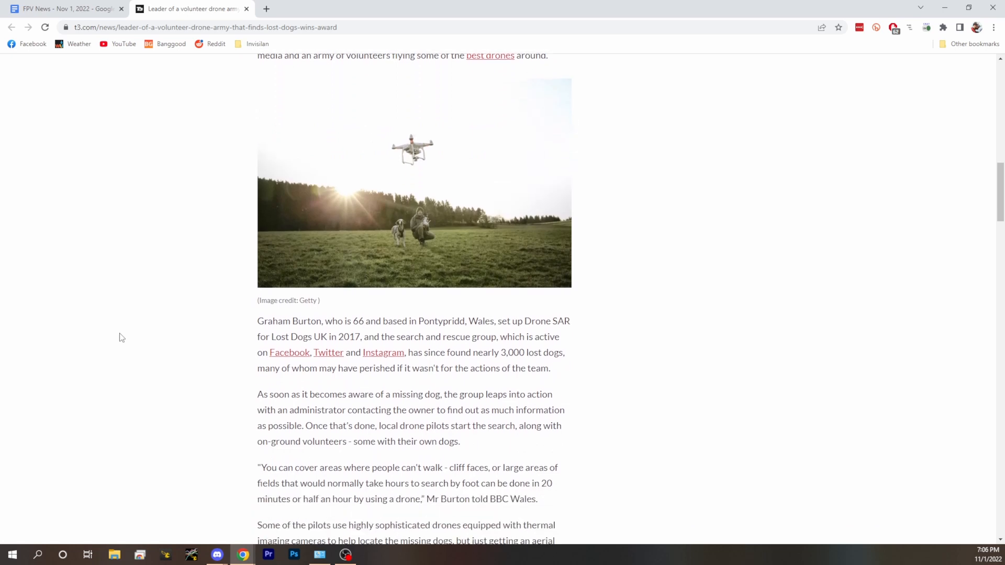
{"action": "scroll", "scroll_direction": "down", "scroll_amount": 3}
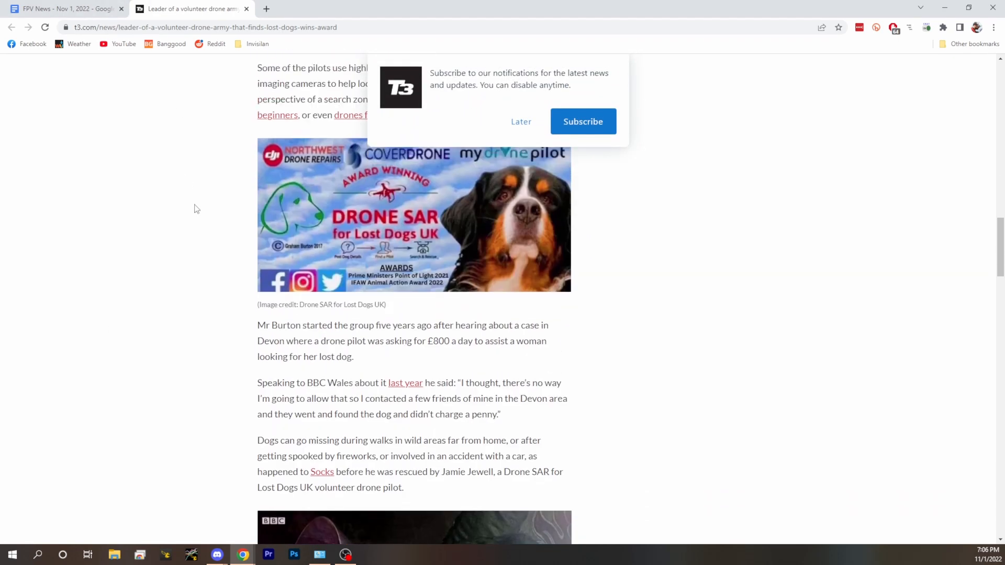
{"action": "scroll", "scroll_direction": "up", "scroll_amount": 3}
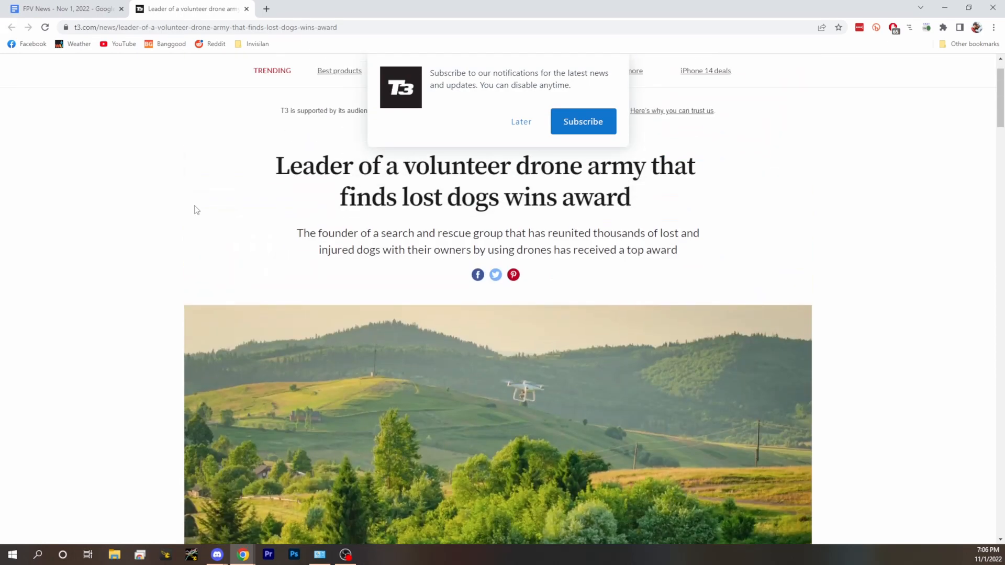
{"action": "left_click", "coordinate": [64, 9]}
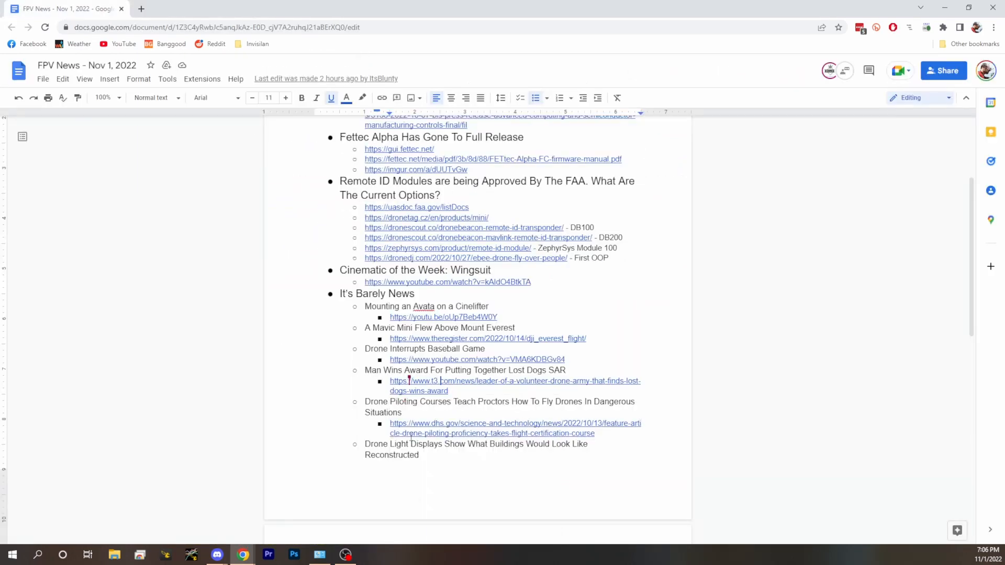
Open the DHS drone pilot testing article from the outline and go fullscreen.
{"action": "left_click", "coordinate": [514, 422]}
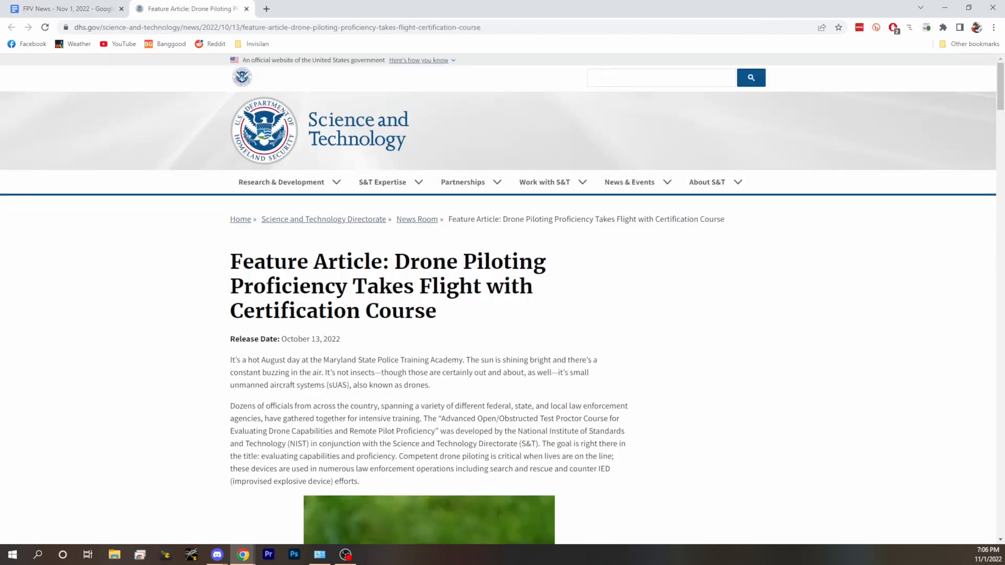
{"action": "scroll", "scroll_direction": "down", "scroll_amount": 3}
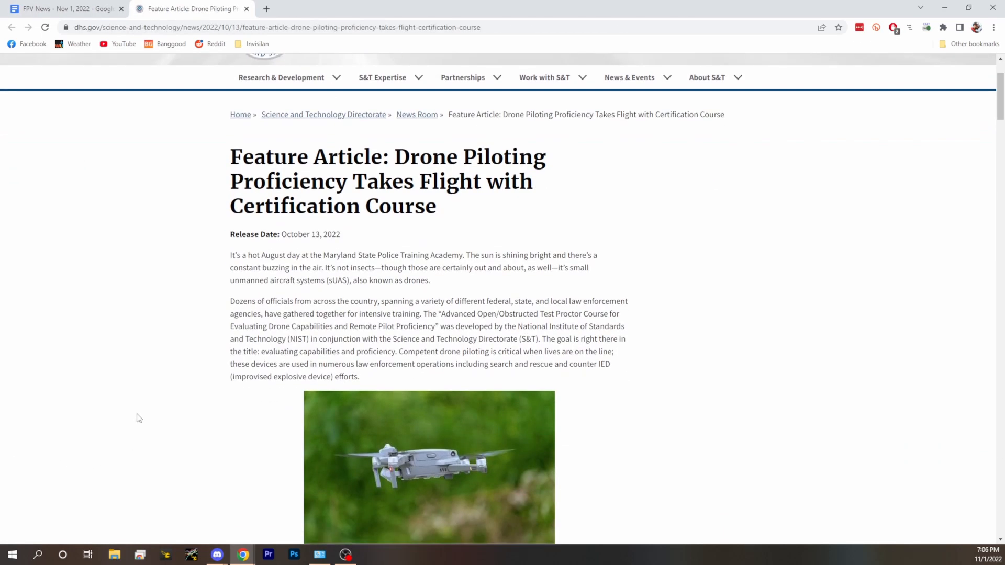
{"action": "mouse_move", "coordinate": [125, 376]}
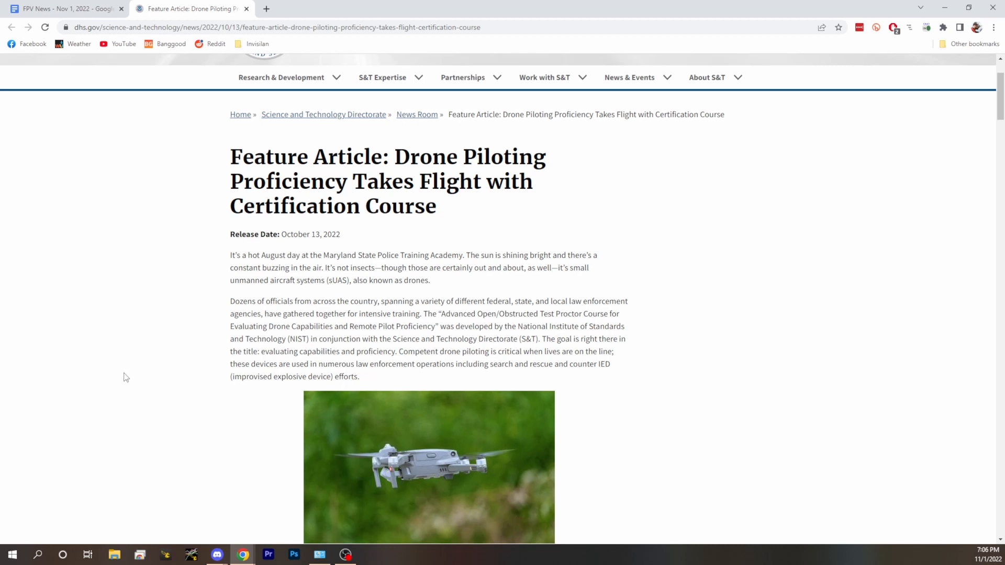
{"action": "scroll", "scroll_direction": "down", "scroll_amount": 3}
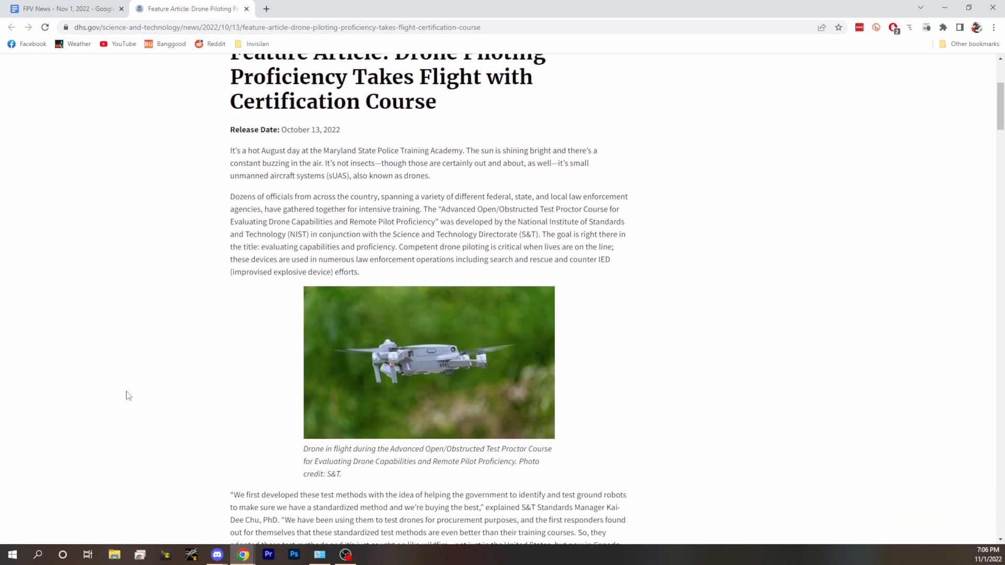
{"action": "mouse_move", "coordinate": [83, 349]}
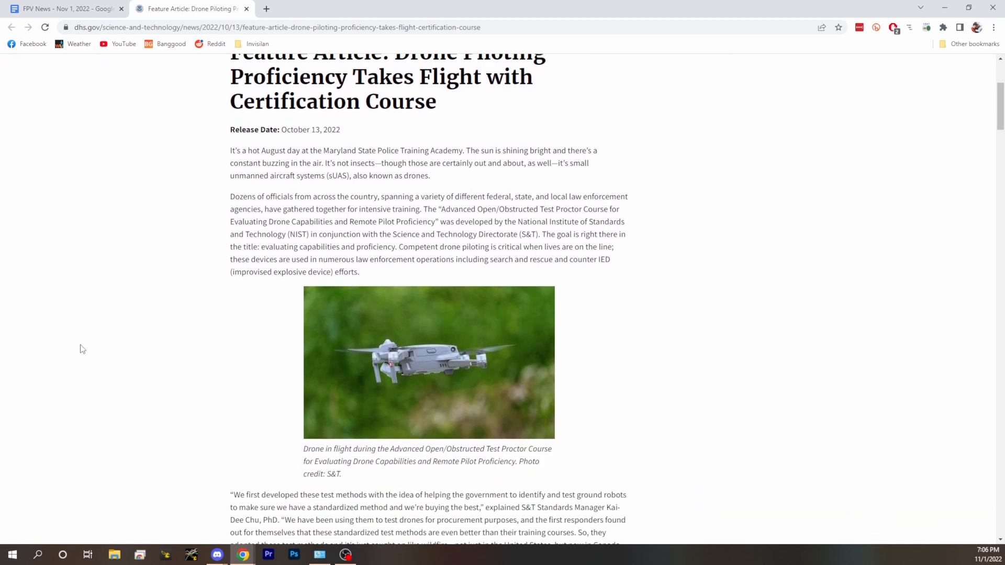
{"action": "key", "text": "F11"}
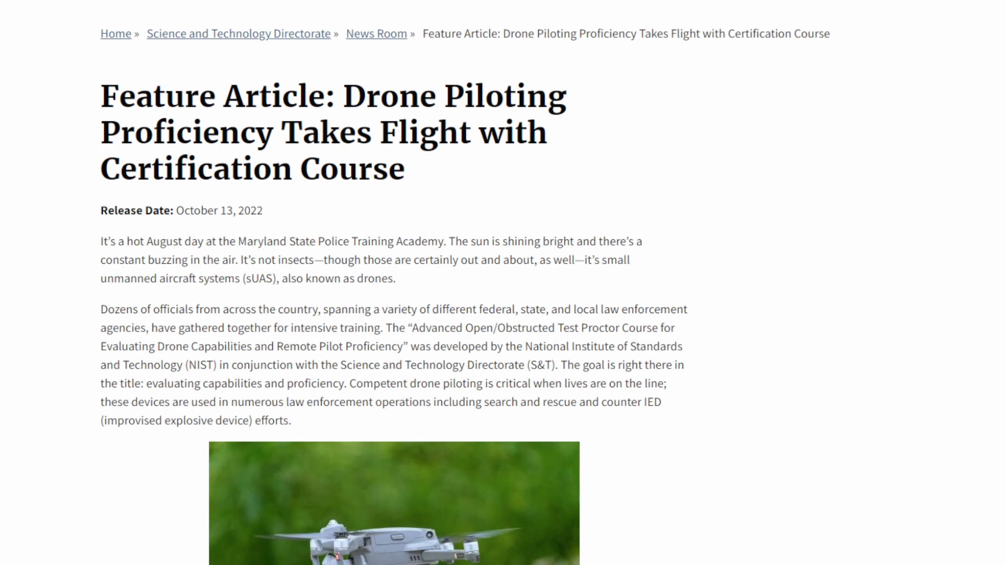
{"action": "mouse_move", "coordinate": [27, 414]}
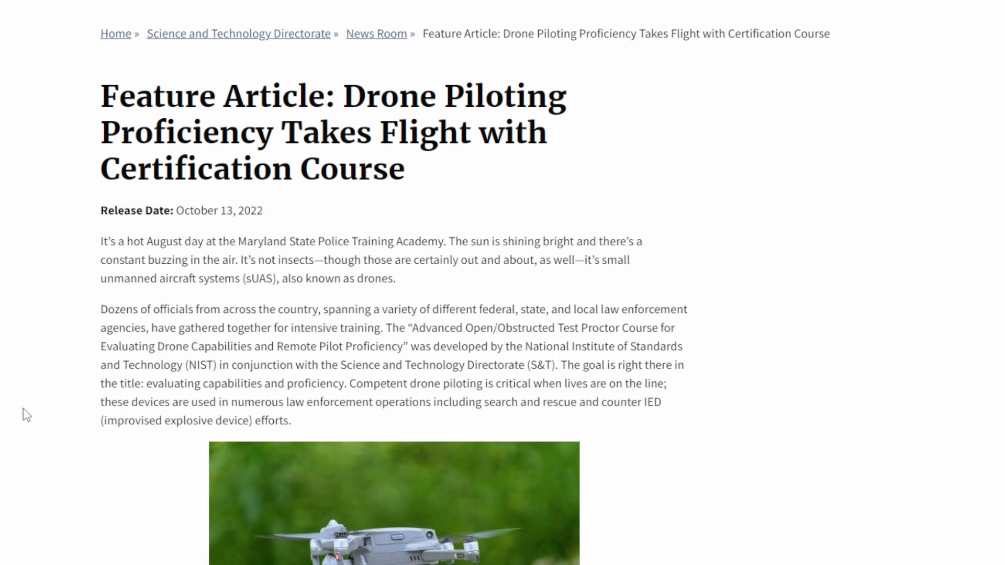
Scroll down to the classroom training photo and the certified proctor map.
{"action": "scroll", "scroll_direction": "down", "scroll_amount": 3}
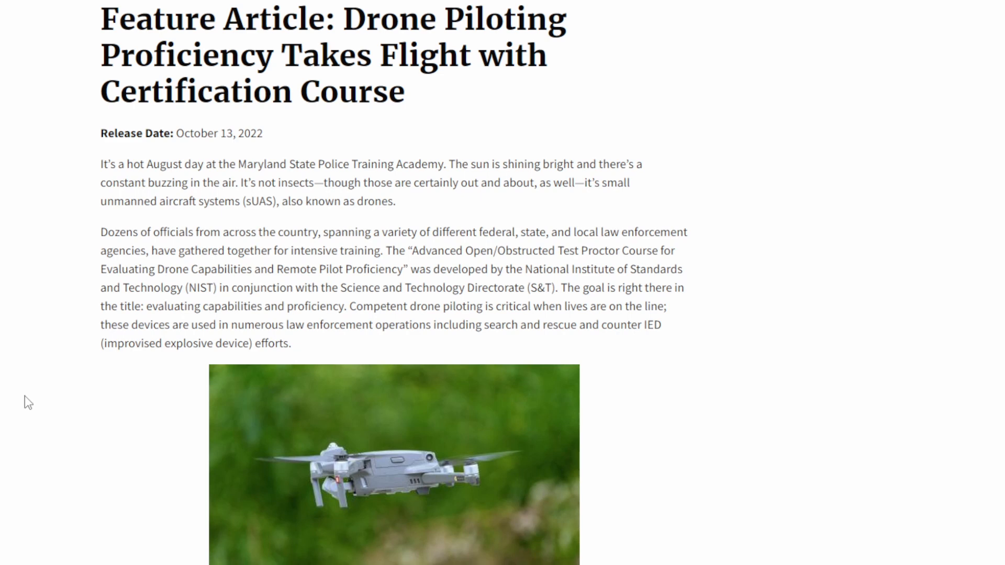
{"action": "scroll", "scroll_direction": "down", "scroll_amount": 3}
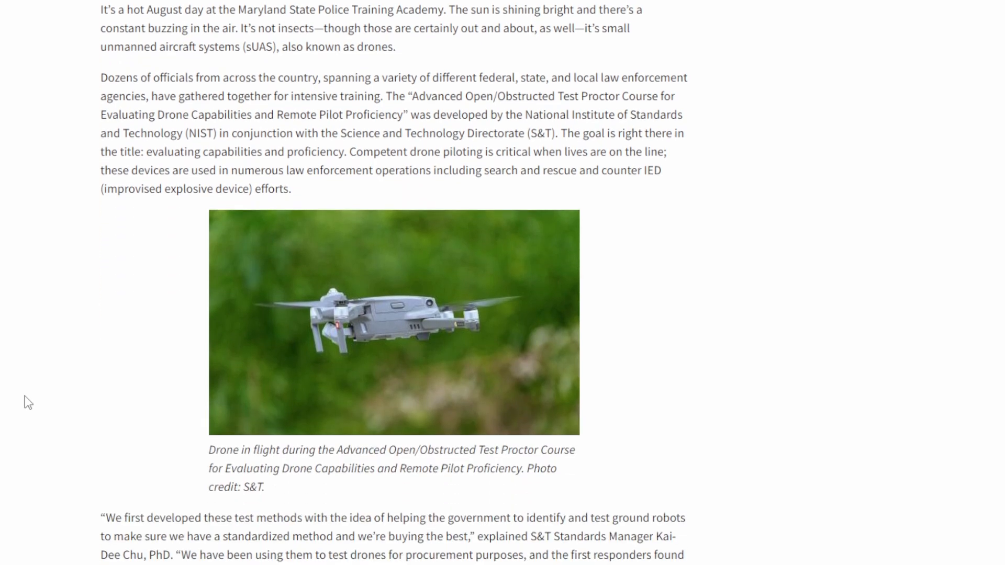
{"action": "scroll", "scroll_direction": "down", "scroll_amount": 3}
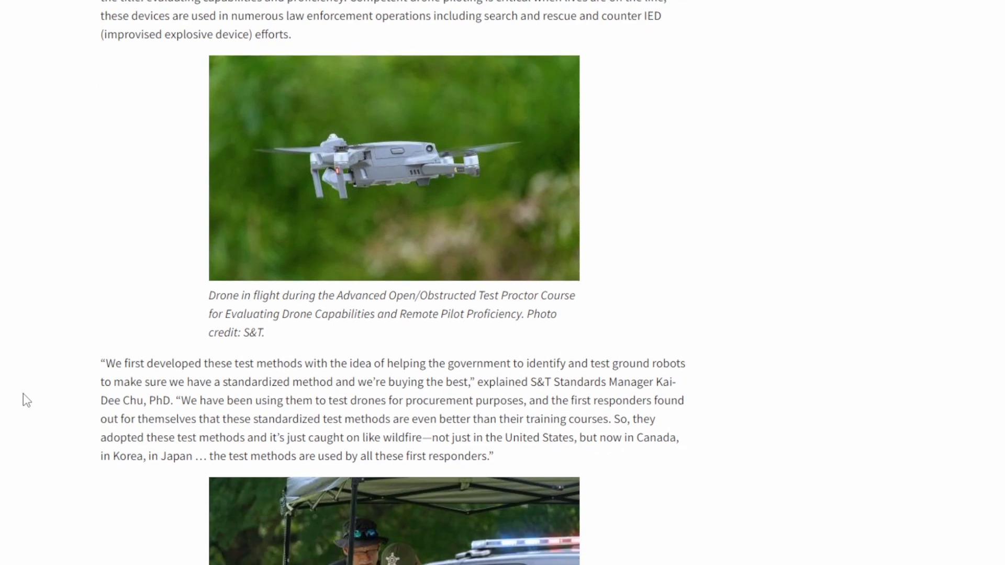
{"action": "scroll", "scroll_direction": "down", "scroll_amount": 3}
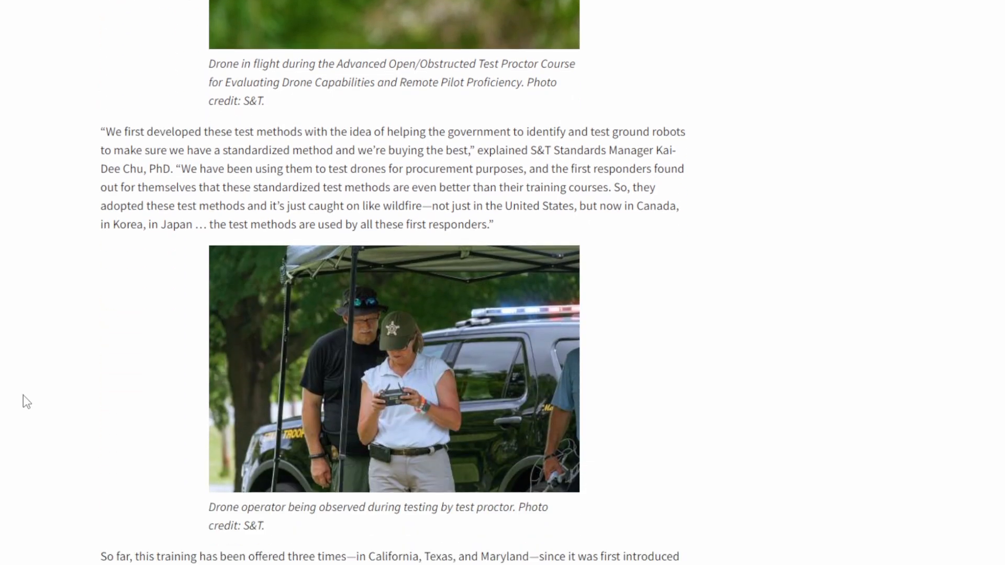
{"action": "scroll", "scroll_direction": "down", "scroll_amount": 3}
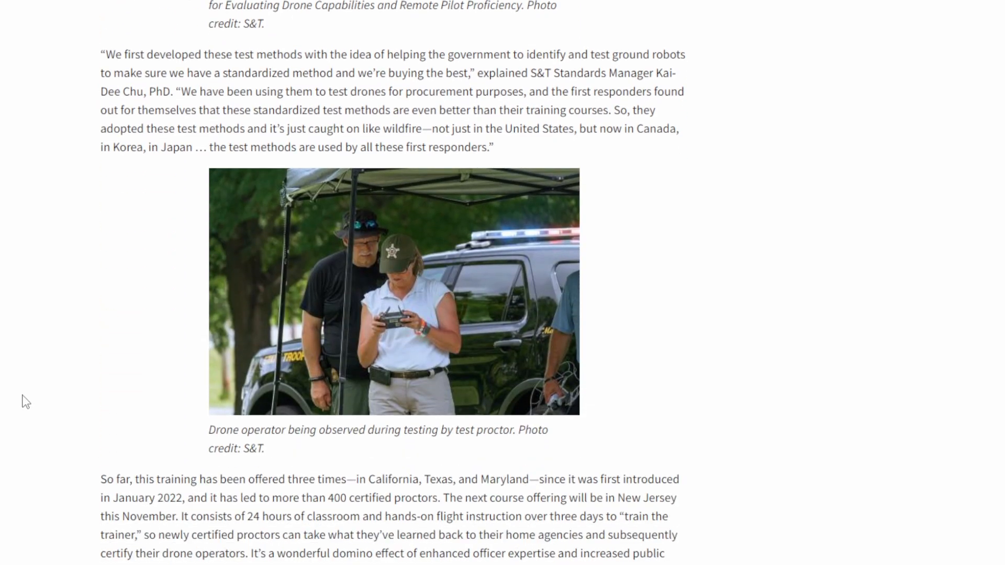
{"action": "scroll", "scroll_direction": "down", "scroll_amount": 3}
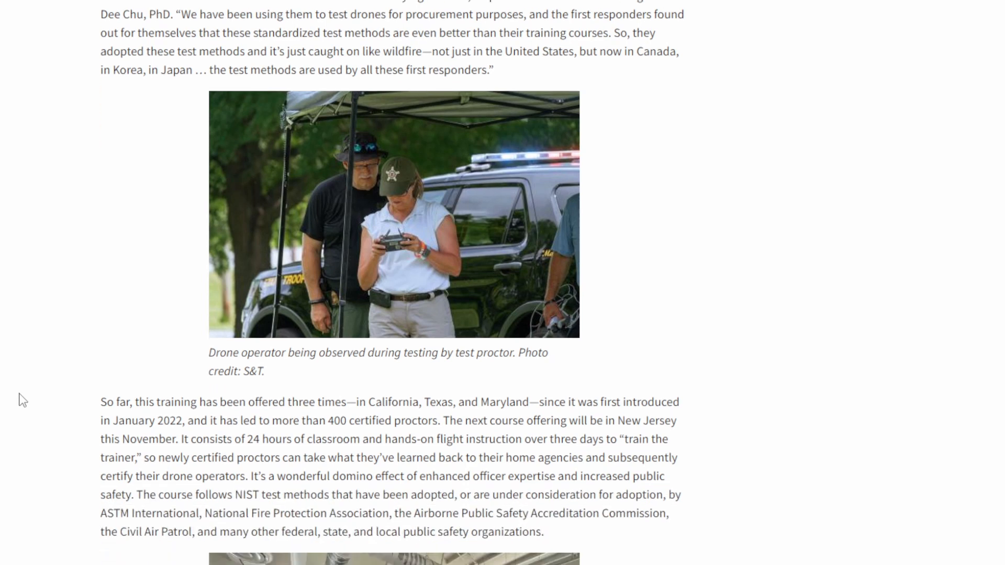
{"action": "scroll", "scroll_direction": "down", "scroll_amount": 3}
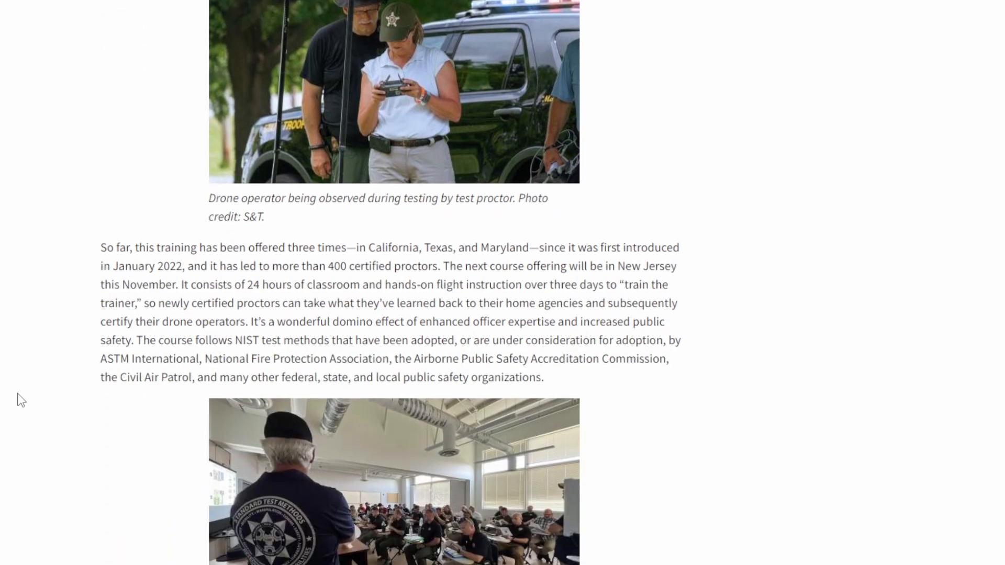
{"action": "scroll", "scroll_direction": "down", "scroll_amount": 3}
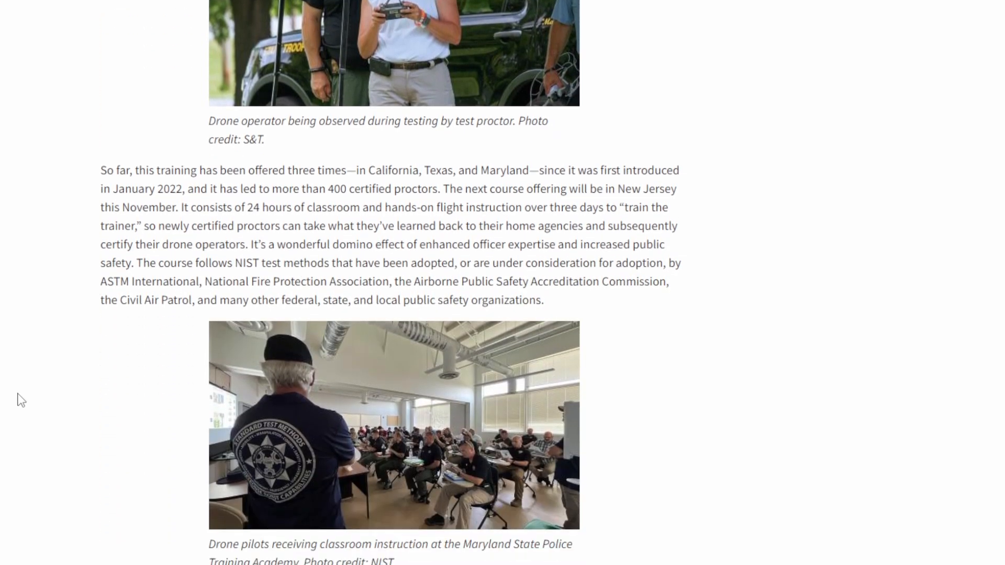
{"action": "scroll", "scroll_direction": "down", "scroll_amount": 3}
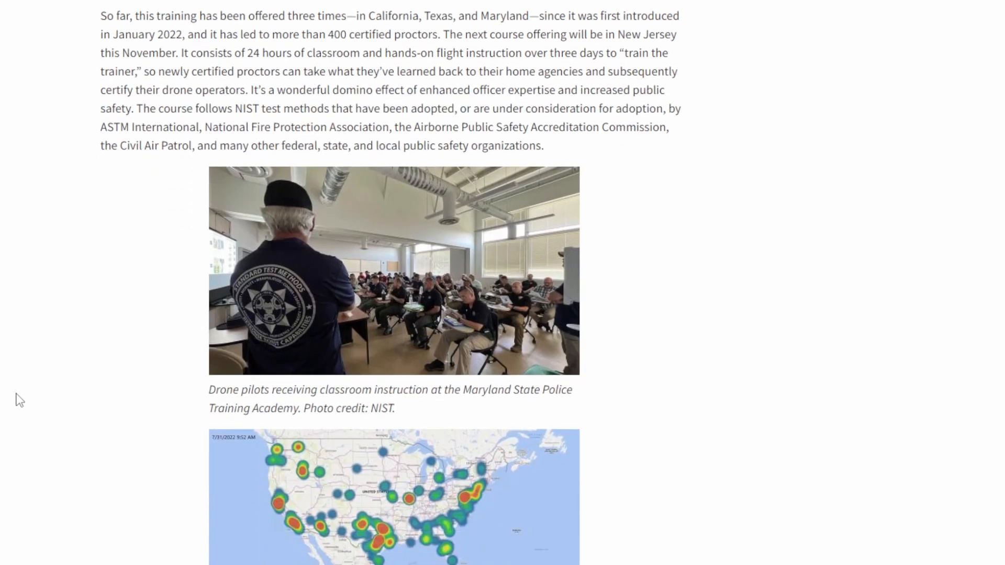
{"action": "scroll", "scroll_direction": "down", "scroll_amount": 3}
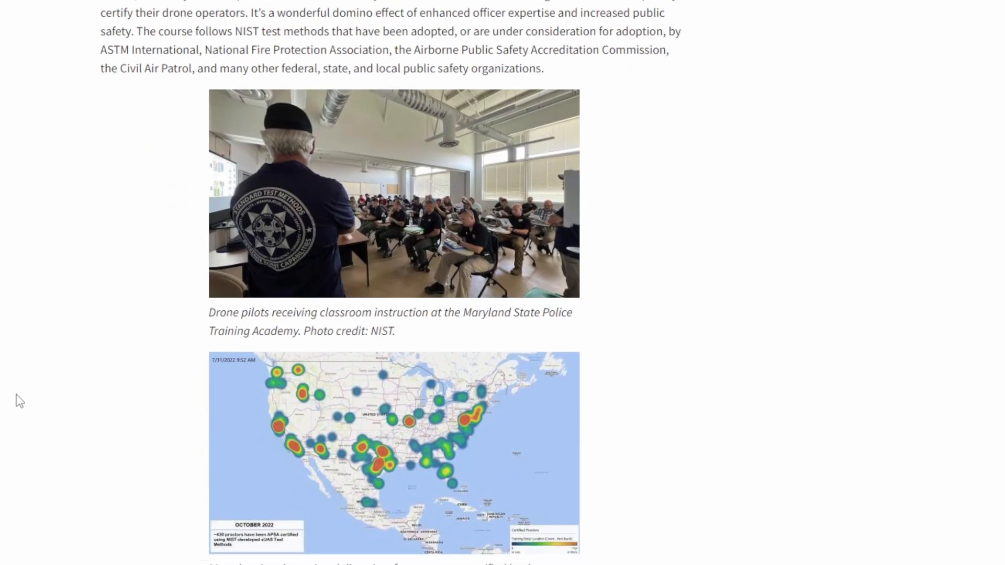
{"action": "scroll", "scroll_direction": "down", "scroll_amount": 3}
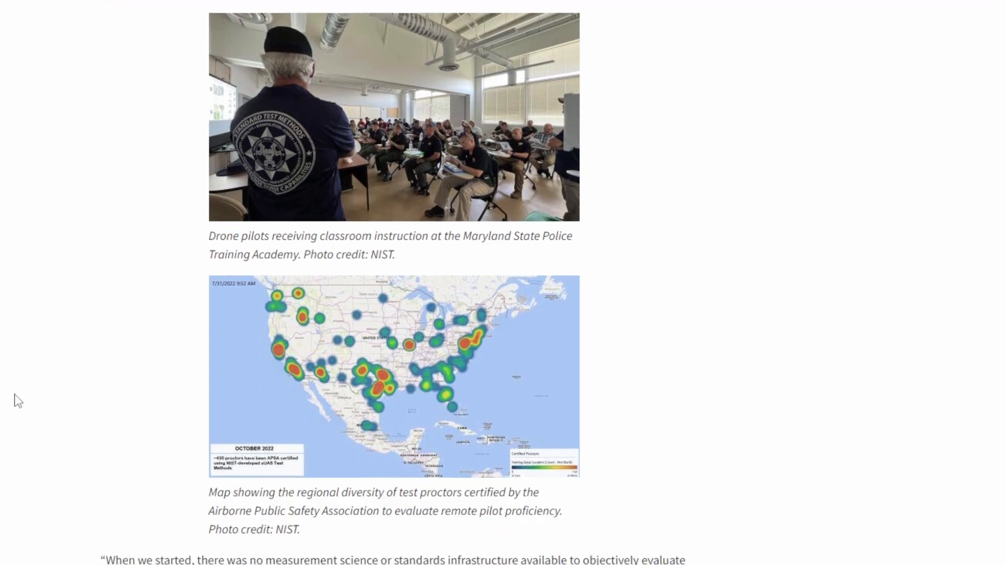
{"action": "scroll", "scroll_direction": "down", "scroll_amount": 3}
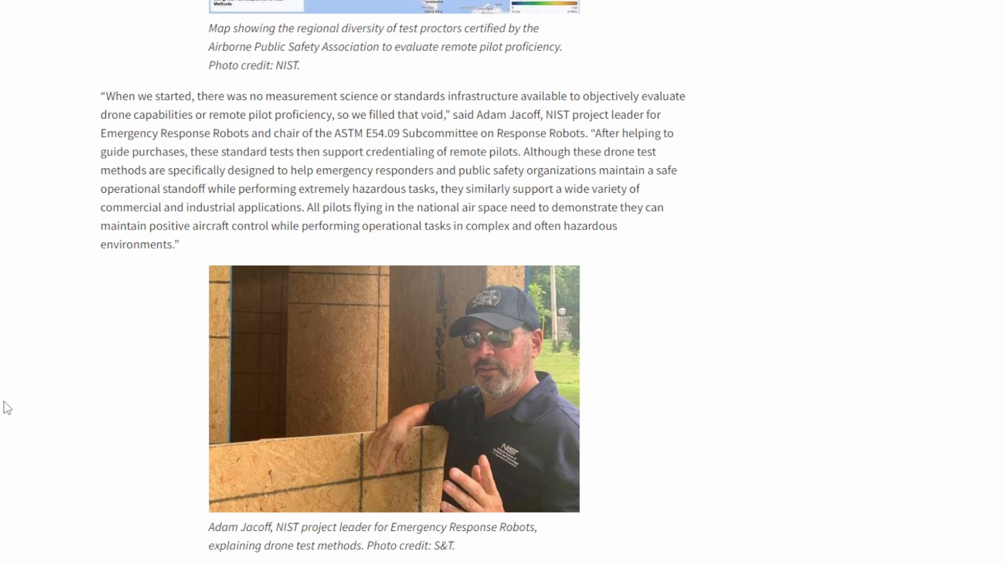
Scroll past the Jacoff quote to the bucket test-lane and darkened gym photos.
{"action": "scroll", "scroll_direction": "down", "scroll_amount": 3}
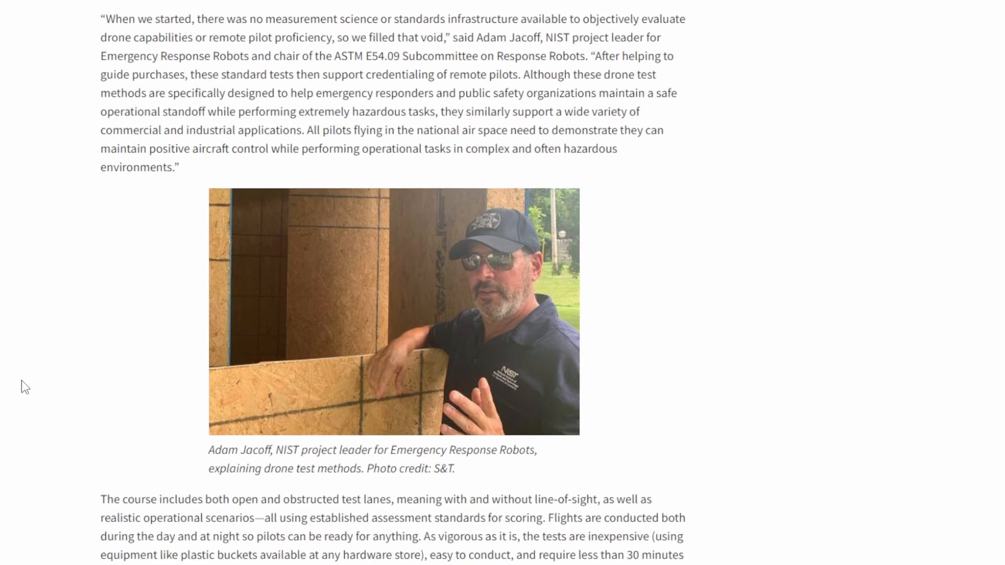
{"action": "scroll", "scroll_direction": "down", "scroll_amount": 3}
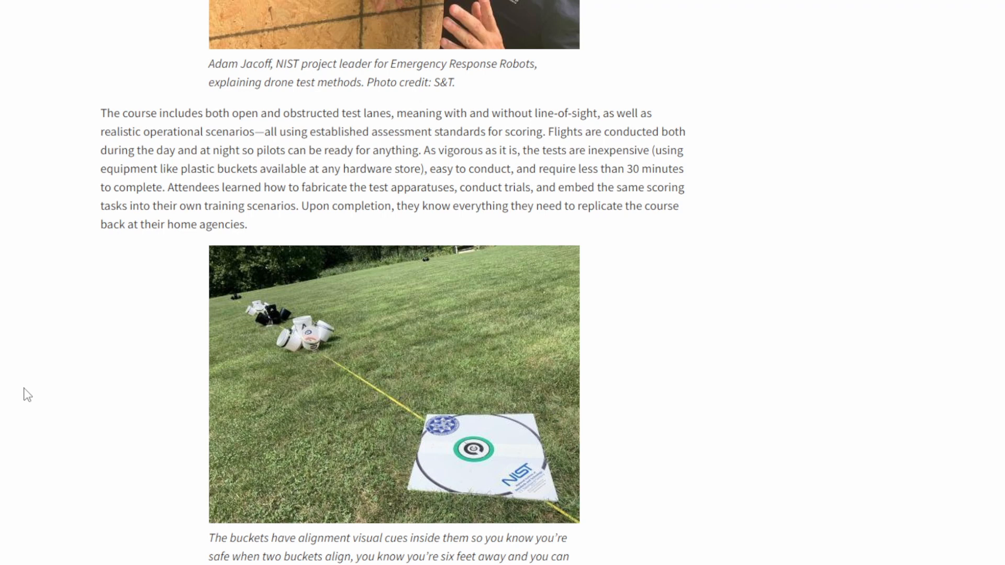
{"action": "scroll", "scroll_direction": "down", "scroll_amount": 3}
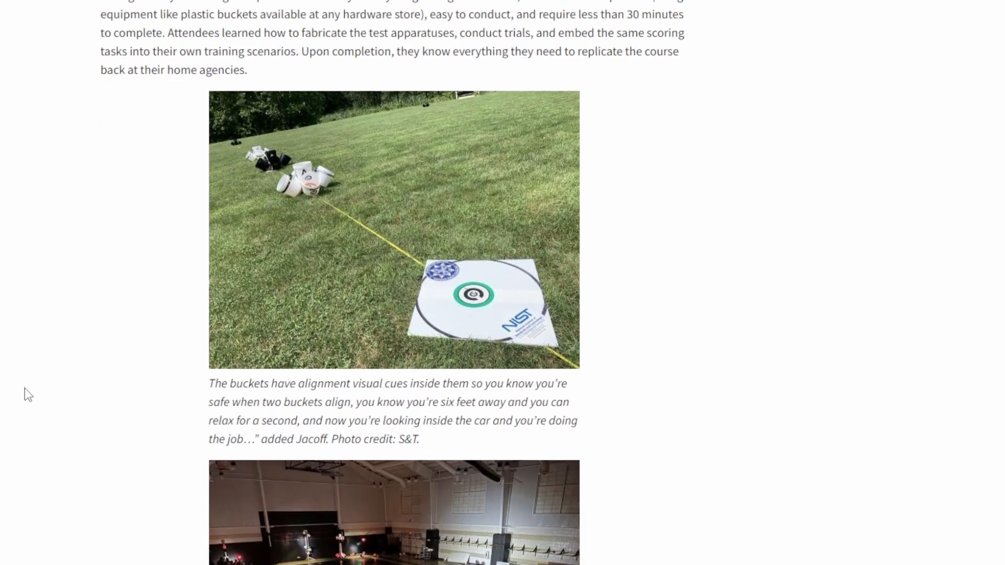
{"action": "scroll", "scroll_direction": "down", "scroll_amount": 3}
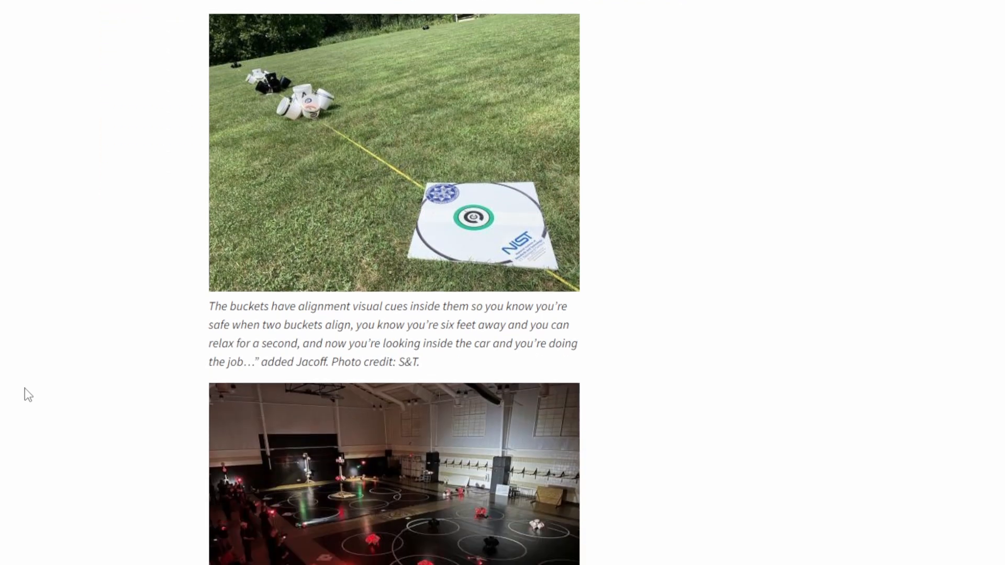
{"action": "scroll", "scroll_direction": "down", "scroll_amount": 3}
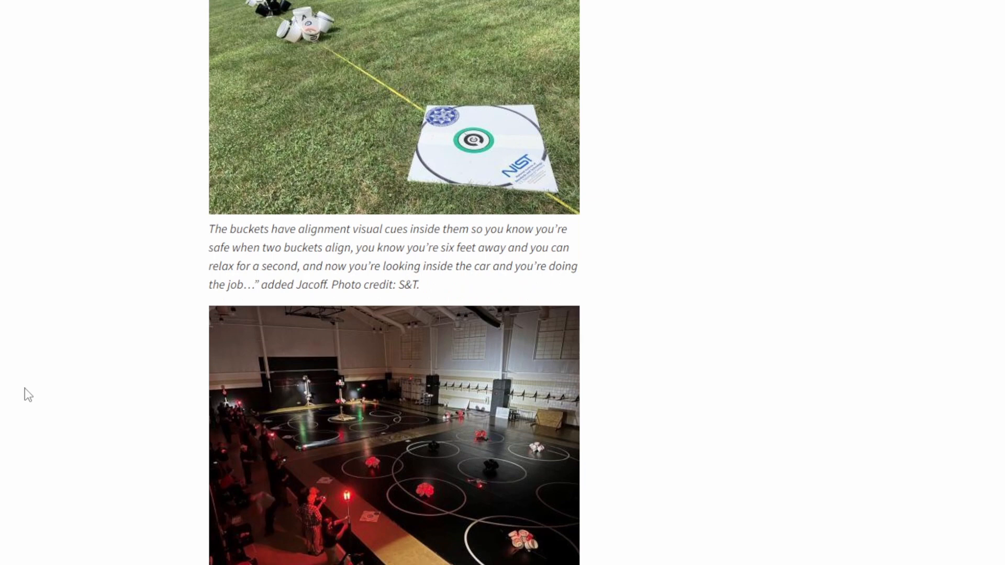
{"action": "scroll", "scroll_direction": "down", "scroll_amount": 3}
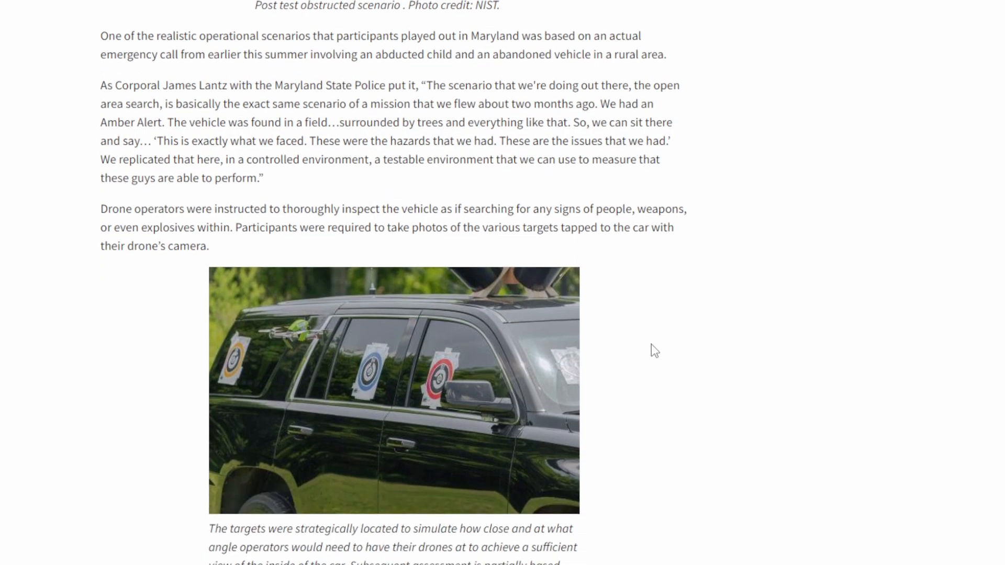
Scroll through the vehicle search scenario and drone operator photos.
{"action": "scroll", "scroll_direction": "down", "scroll_amount": 3}
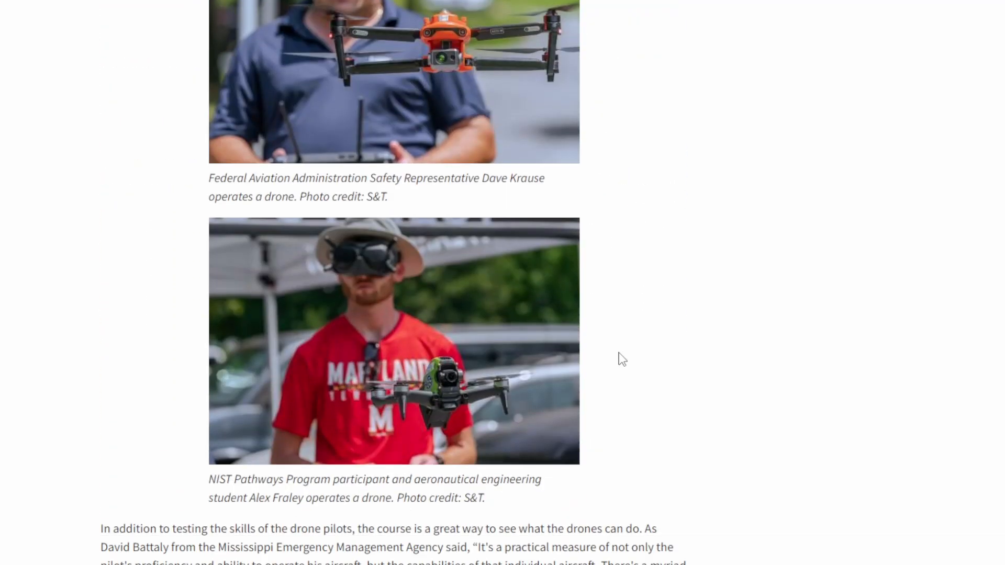
{"action": "left_click", "coordinate": [189, 8]}
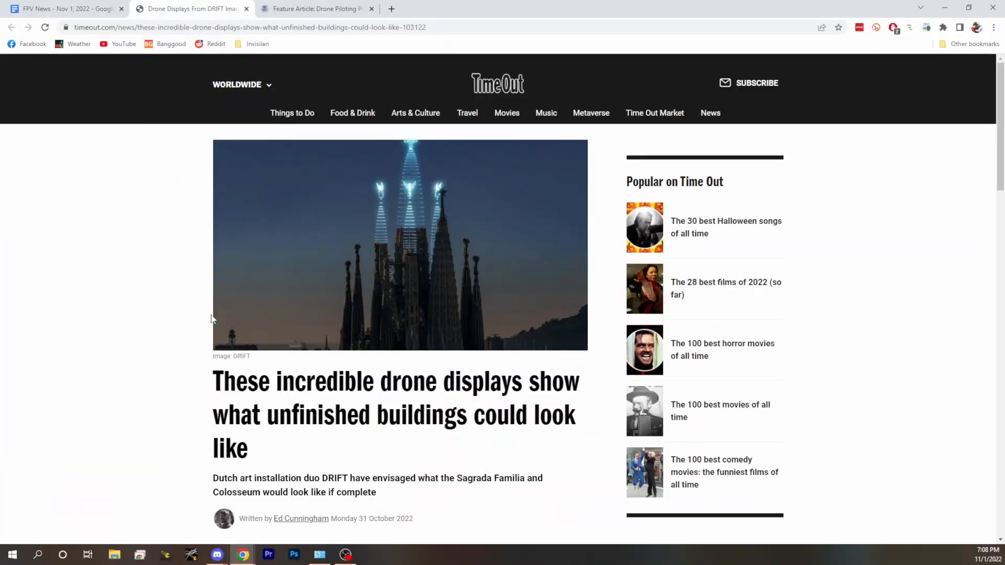
{"action": "mouse_move", "coordinate": [136, 335]}
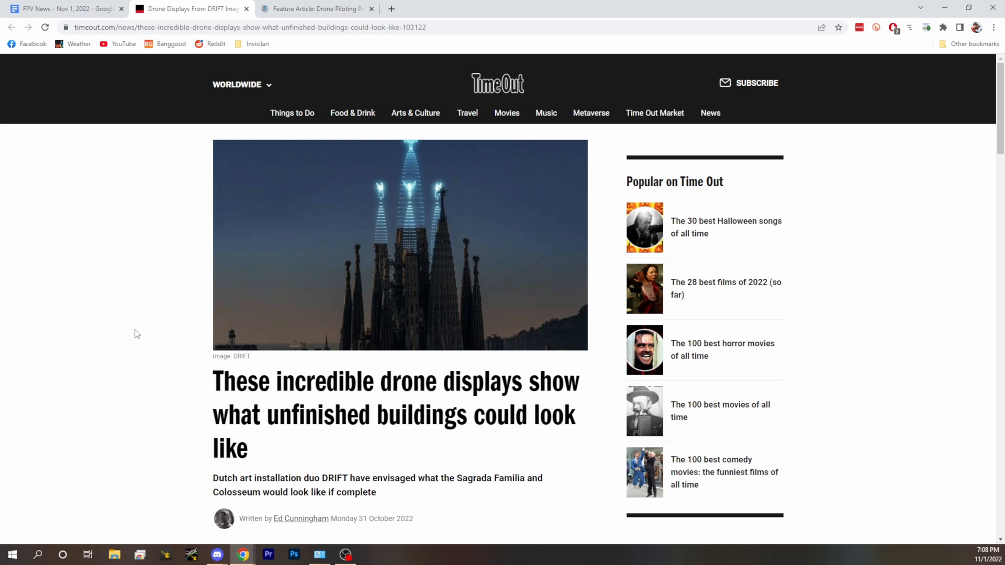
{"action": "mouse_move", "coordinate": [138, 331]}
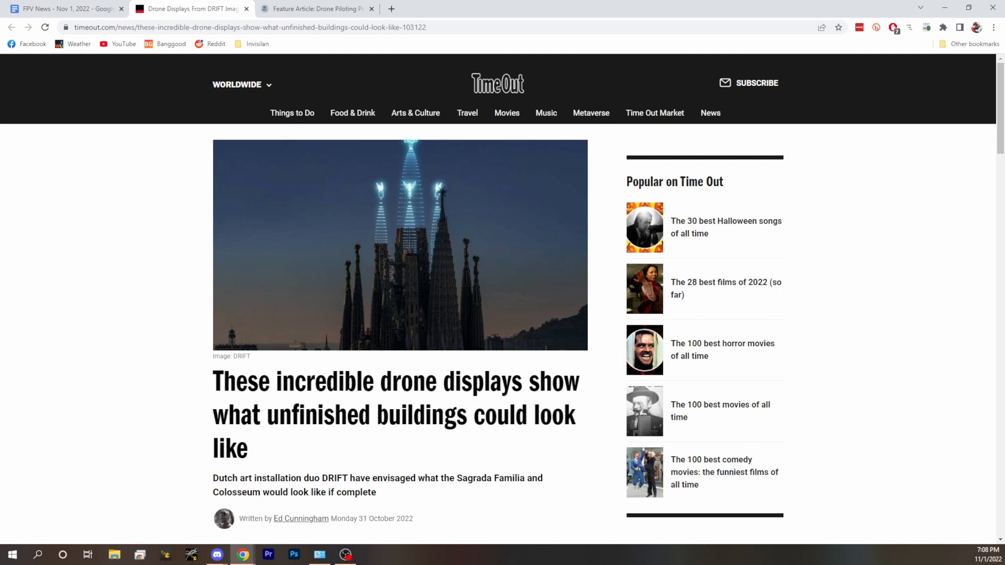
{"action": "mouse_move", "coordinate": [109, 172]}
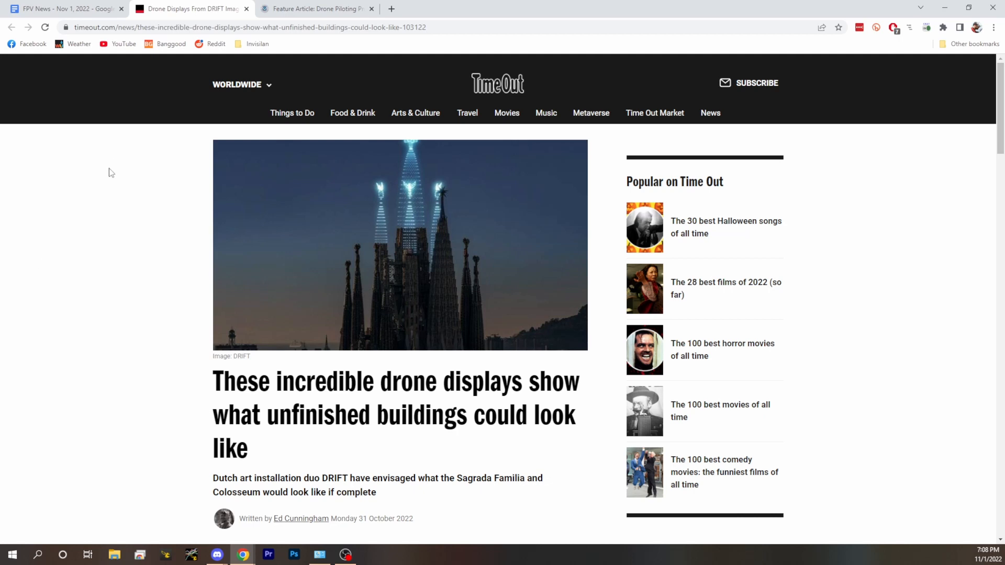
Scroll the Time Out DRIFT article to the Sagrada Familia opening paragraph.
{"action": "scroll", "scroll_direction": "down", "scroll_amount": 3}
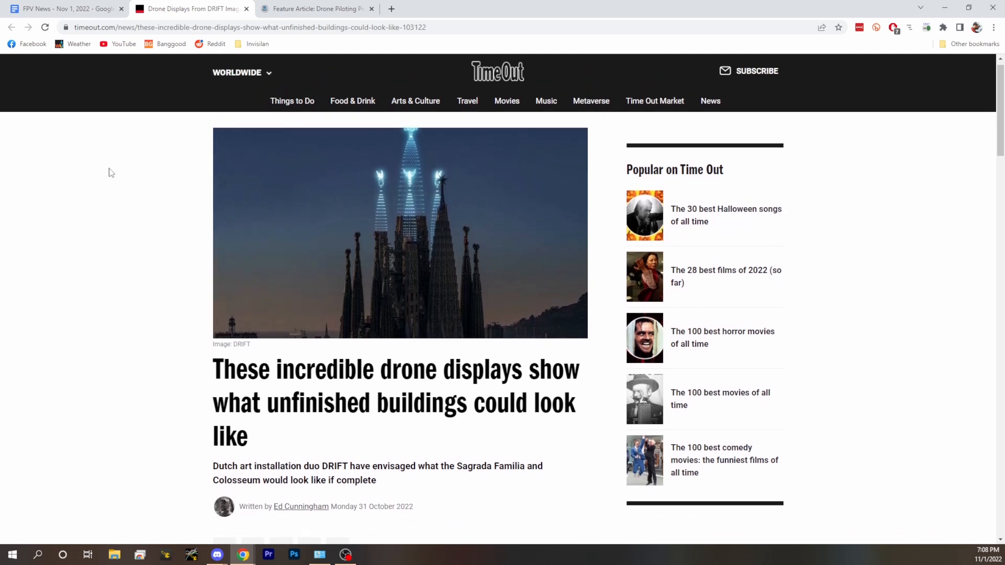
{"action": "scroll", "scroll_direction": "down", "scroll_amount": 3}
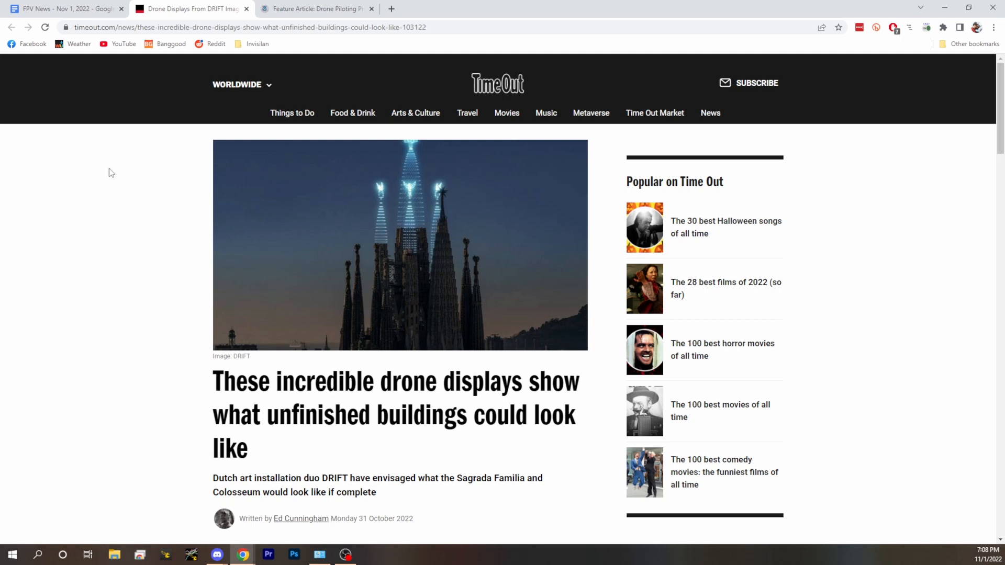
{"action": "mouse_move", "coordinate": [113, 171]}
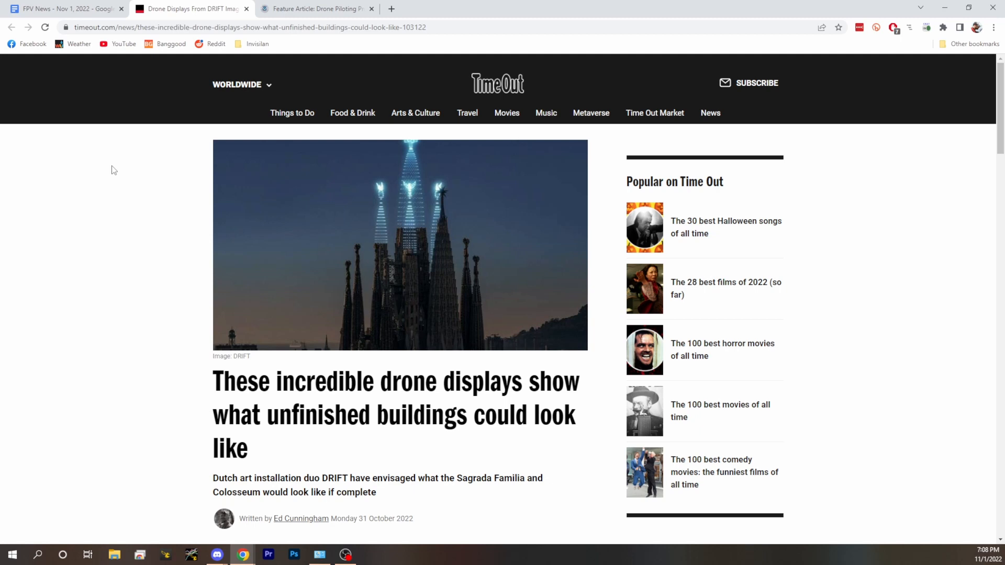
{"action": "scroll", "scroll_direction": "down", "scroll_amount": 3}
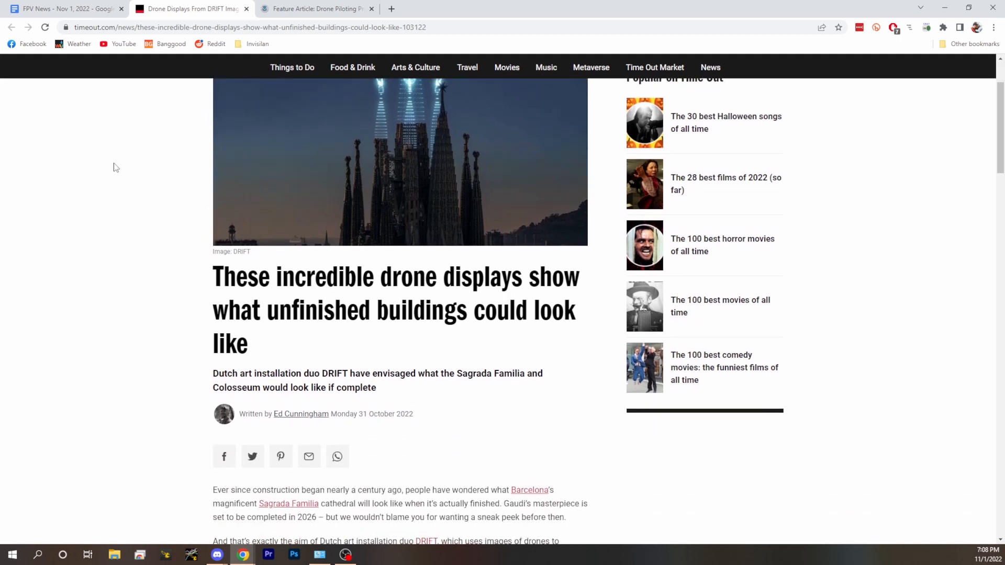
{"action": "scroll", "scroll_direction": "down", "scroll_amount": 3}
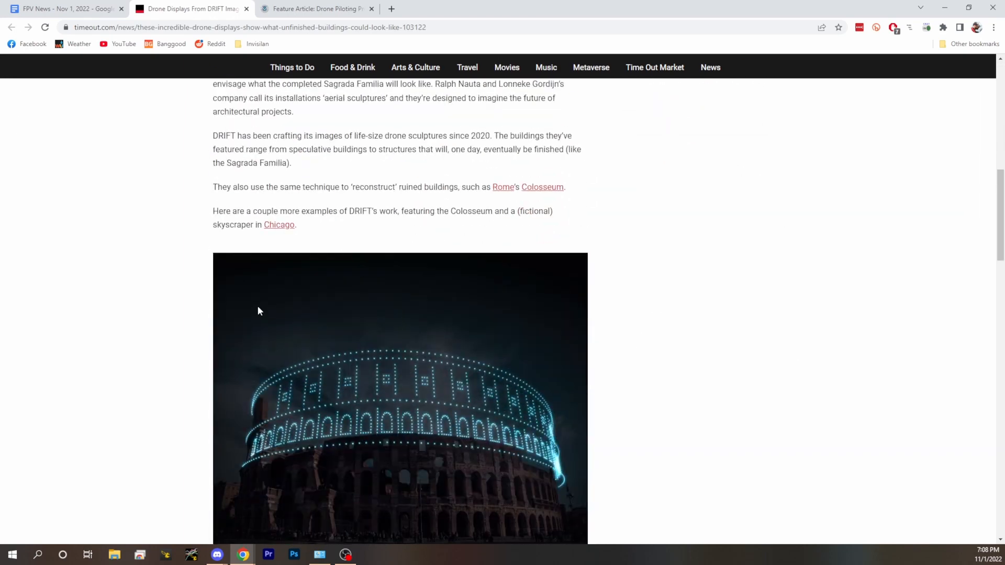
{"action": "scroll", "scroll_direction": "down", "scroll_amount": 3}
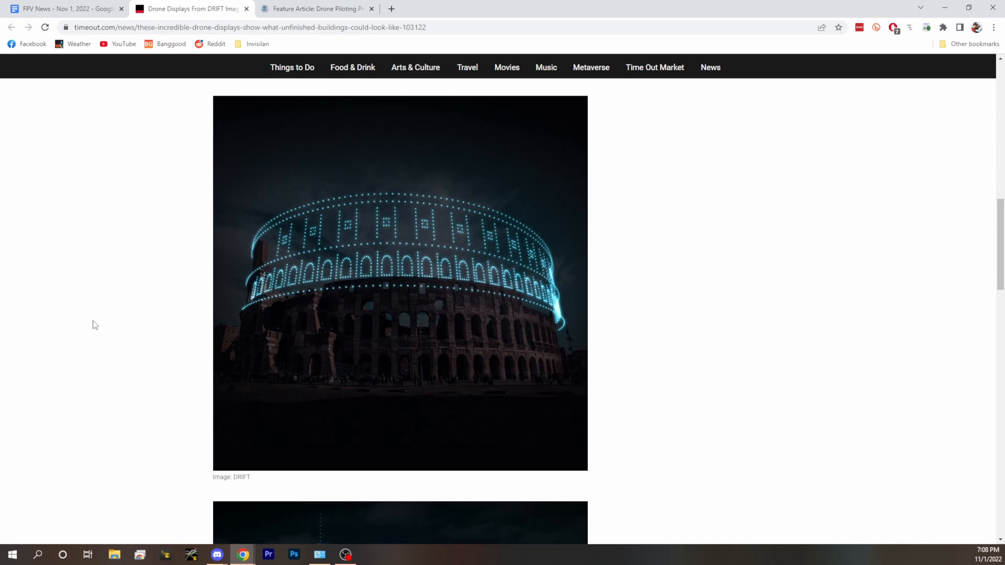
{"action": "scroll", "scroll_direction": "down", "scroll_amount": 3}
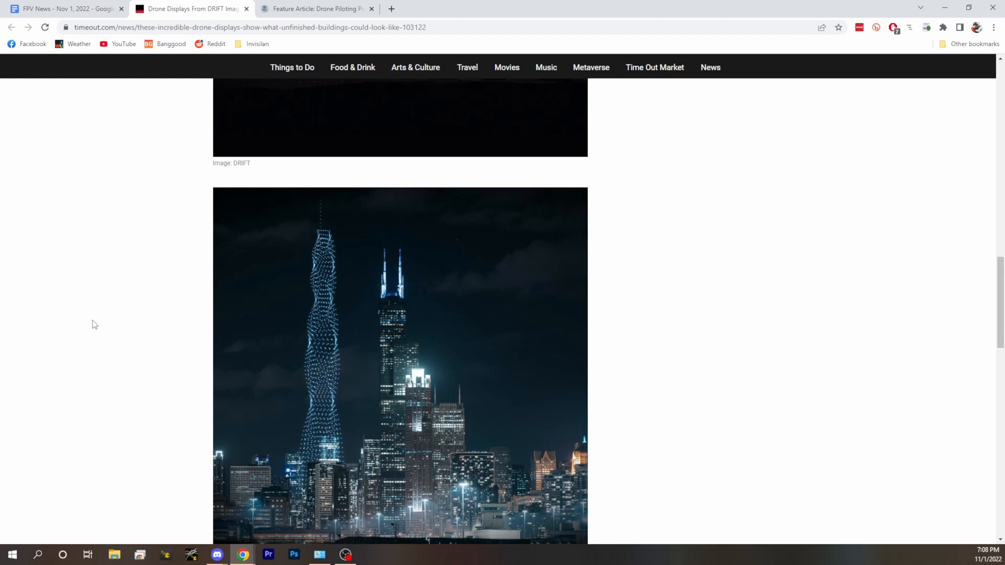
{"action": "scroll", "scroll_direction": "down", "scroll_amount": 3}
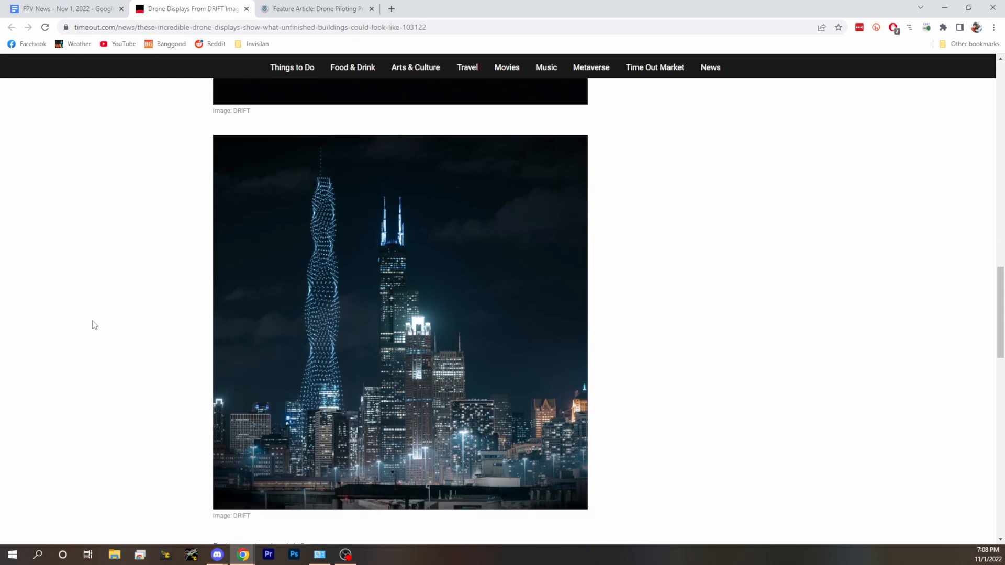
{"action": "scroll", "scroll_direction": "down", "scroll_amount": 3}
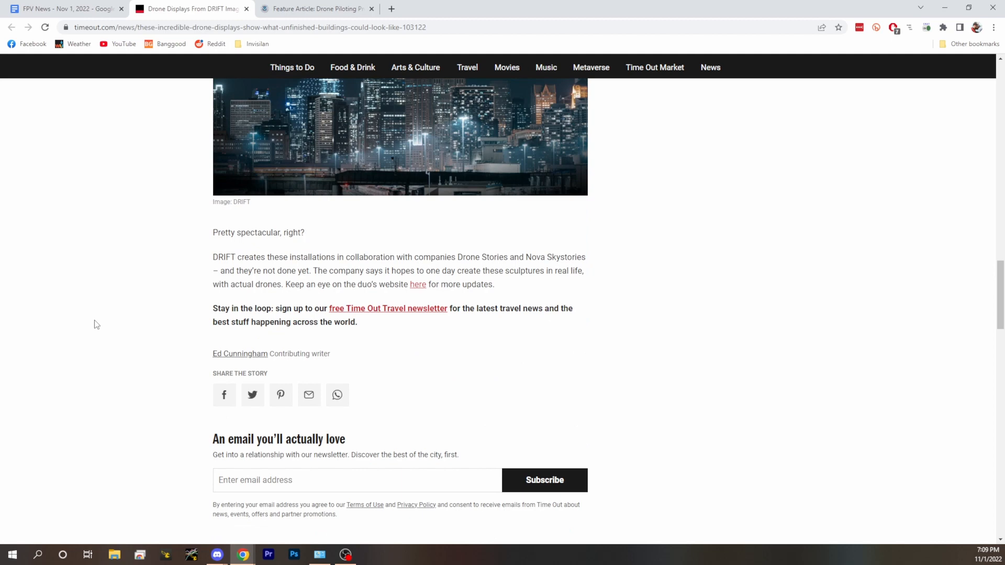
{"action": "scroll", "scroll_direction": "up", "scroll_amount": 3}
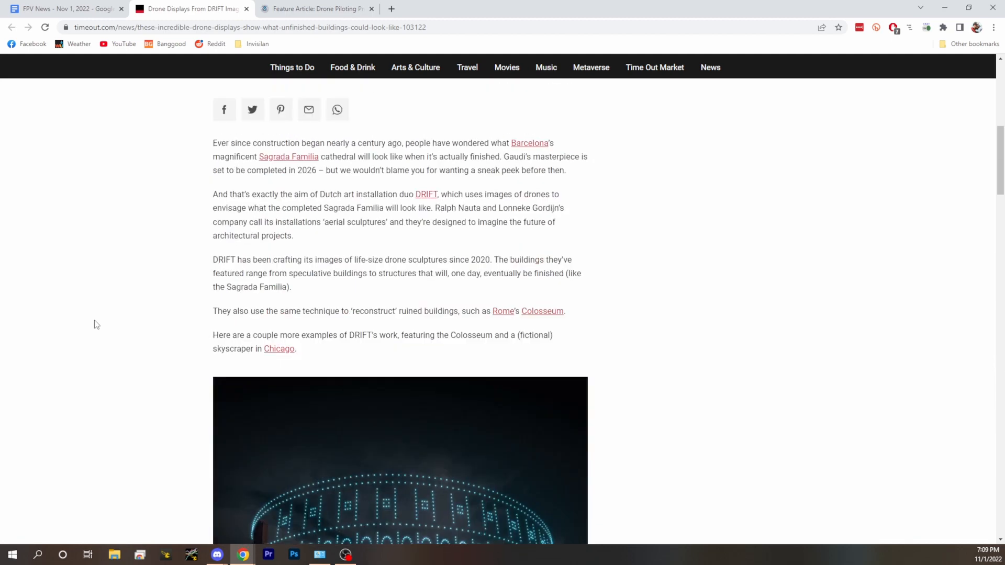
{"action": "scroll", "scroll_direction": "up", "scroll_amount": 3}
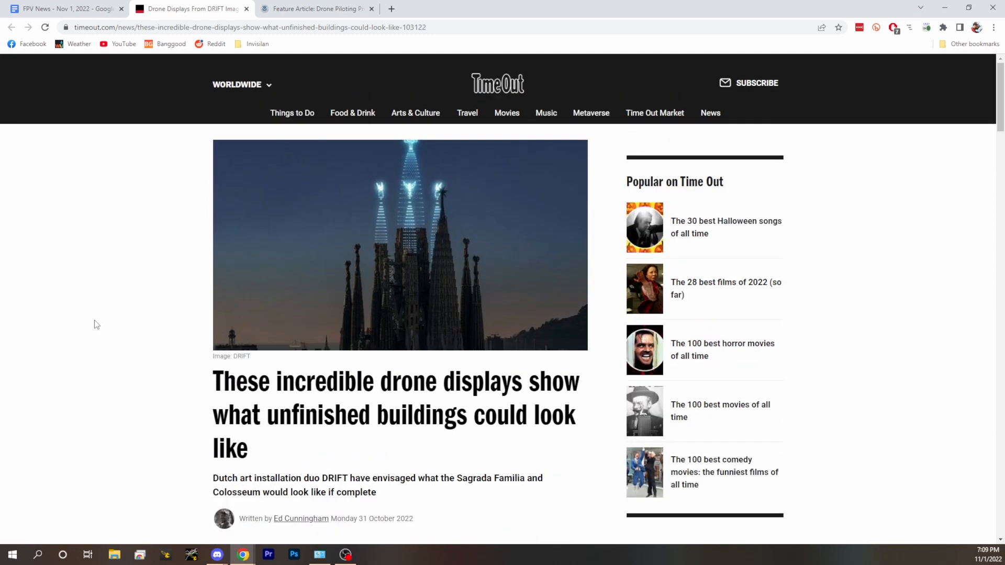
{"action": "mouse_move", "coordinate": [86, 361]}
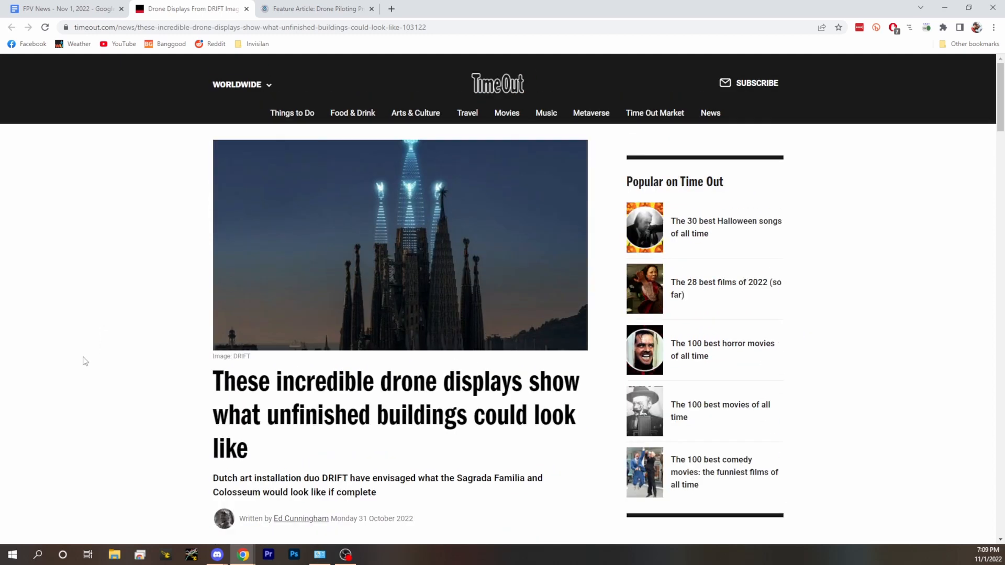
{"action": "mouse_move", "coordinate": [220, 117]}
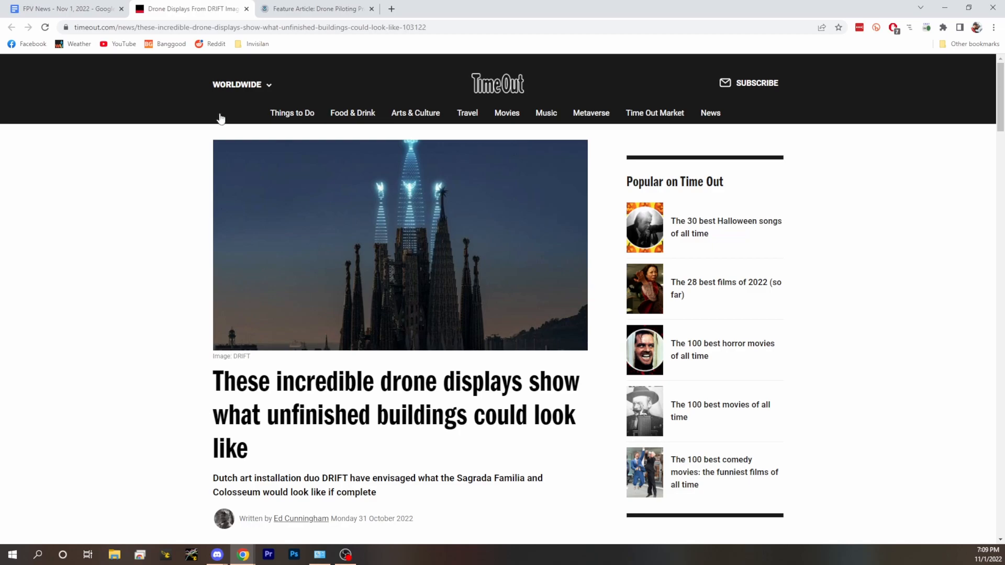